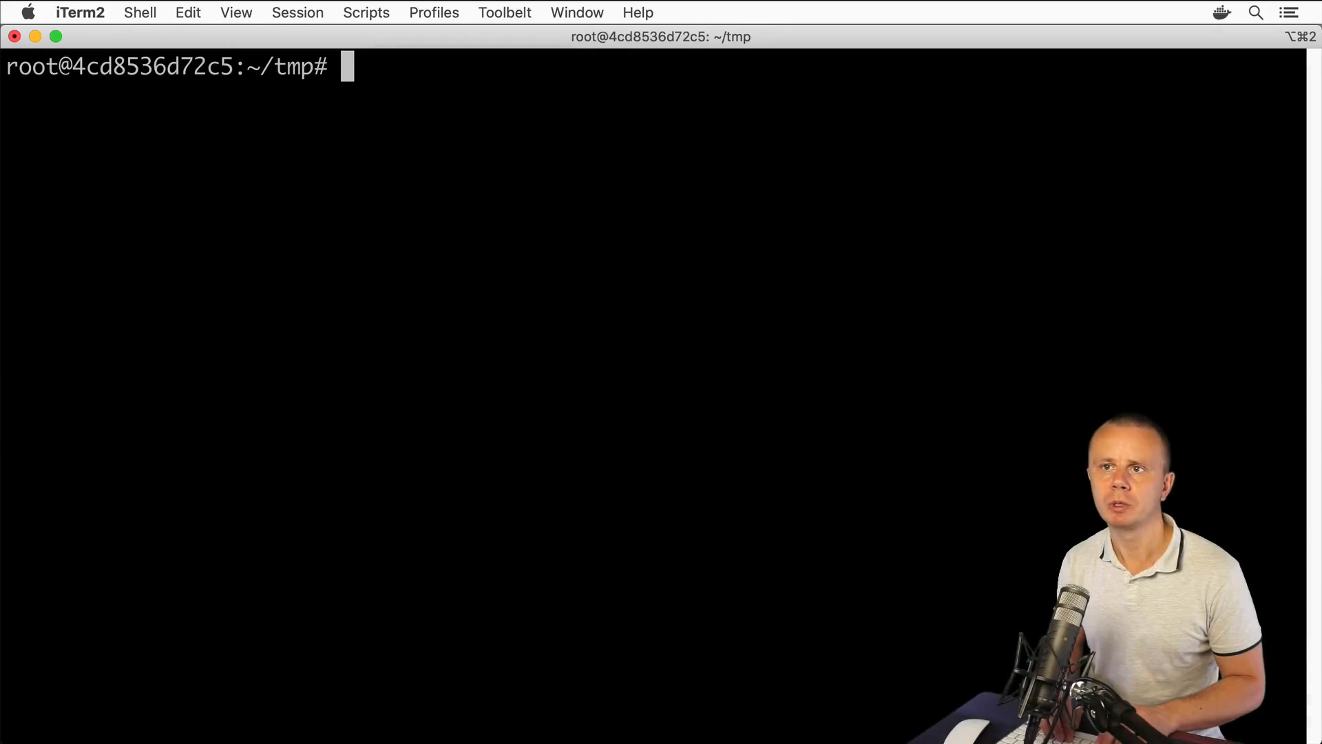
Run file on /archive.tar.gz and highlight its gzip compressed data description
type("file /")
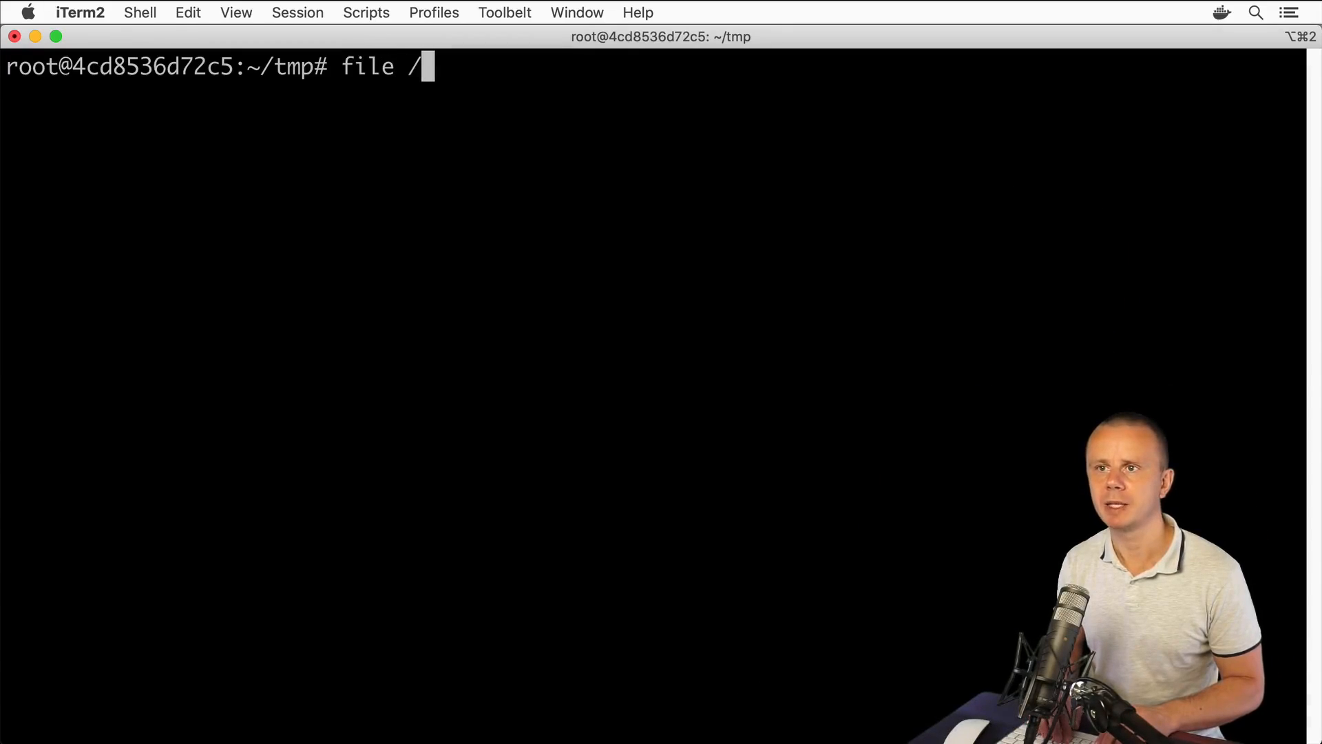
type("archive.tar.gz")
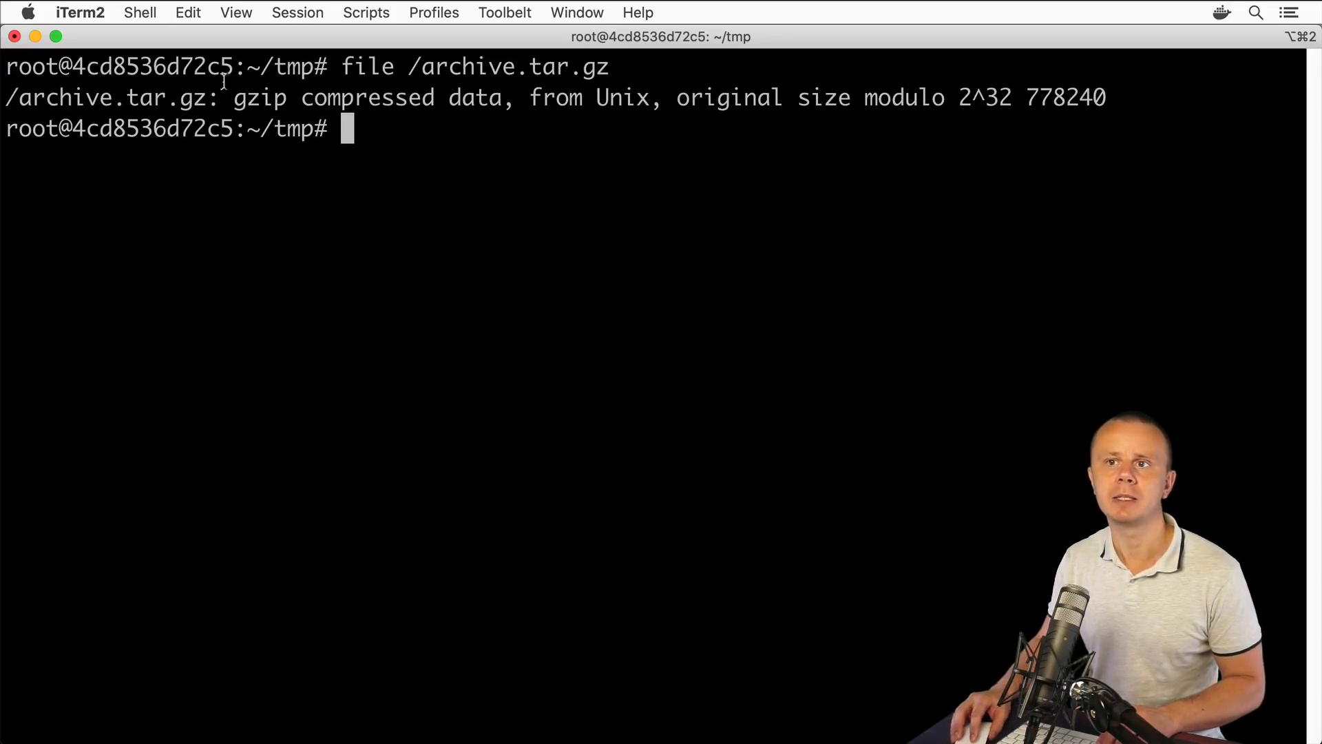
left_click_drag(234, 97, 473, 97)
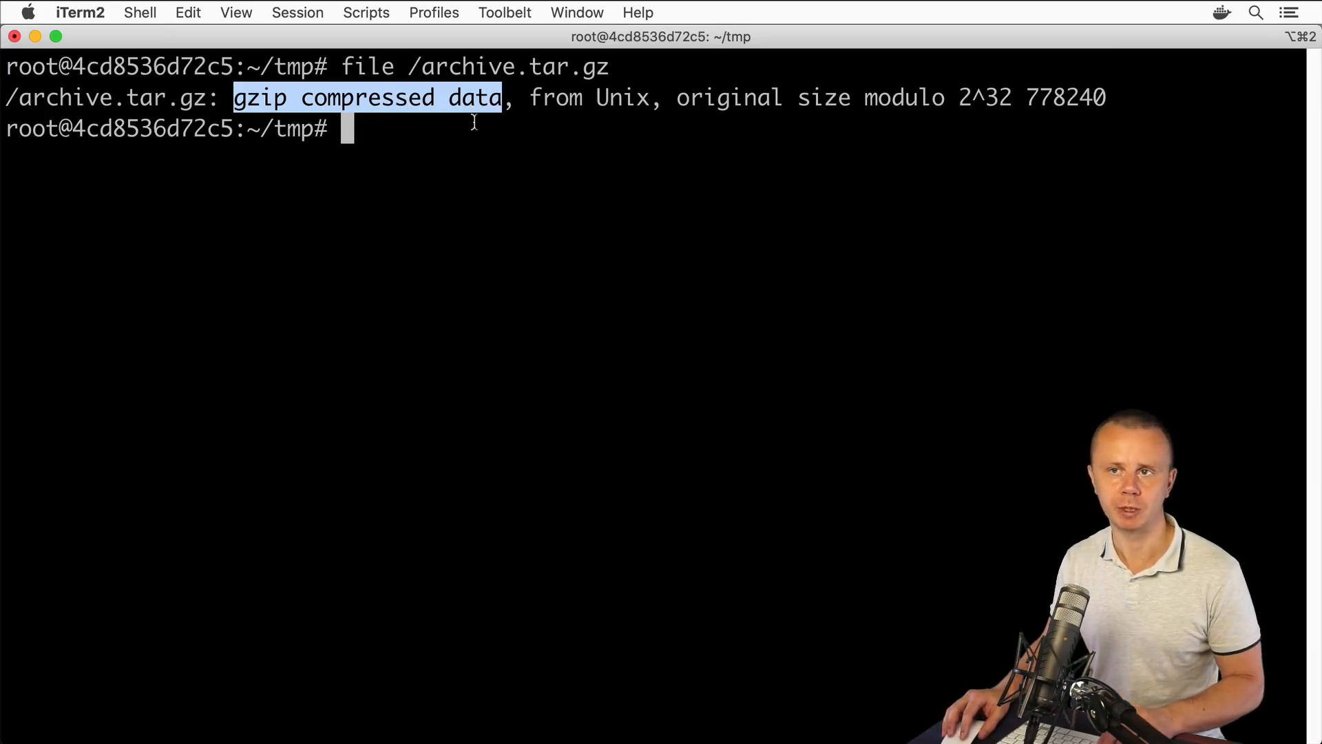
Change directory with cd and run rm to clean up the temporary files
type("cd ..")
type("rm")
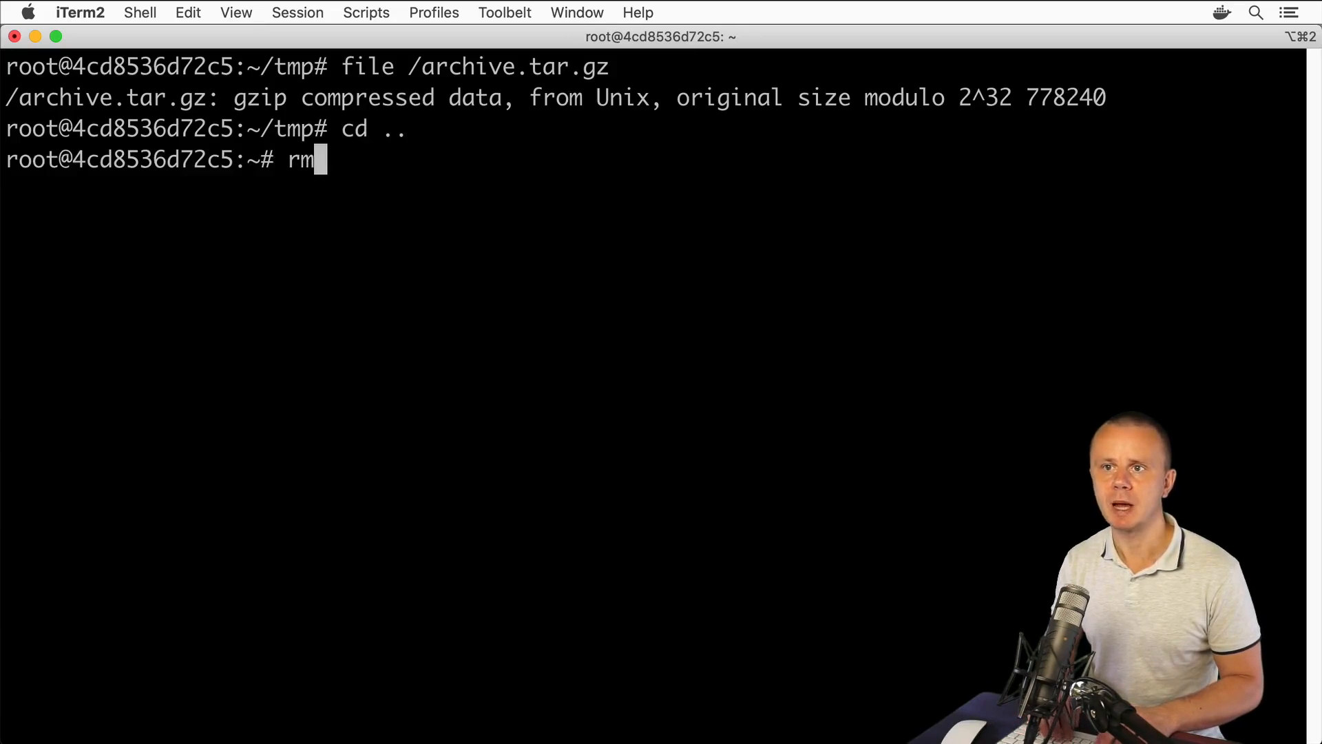
type("-r tmp")
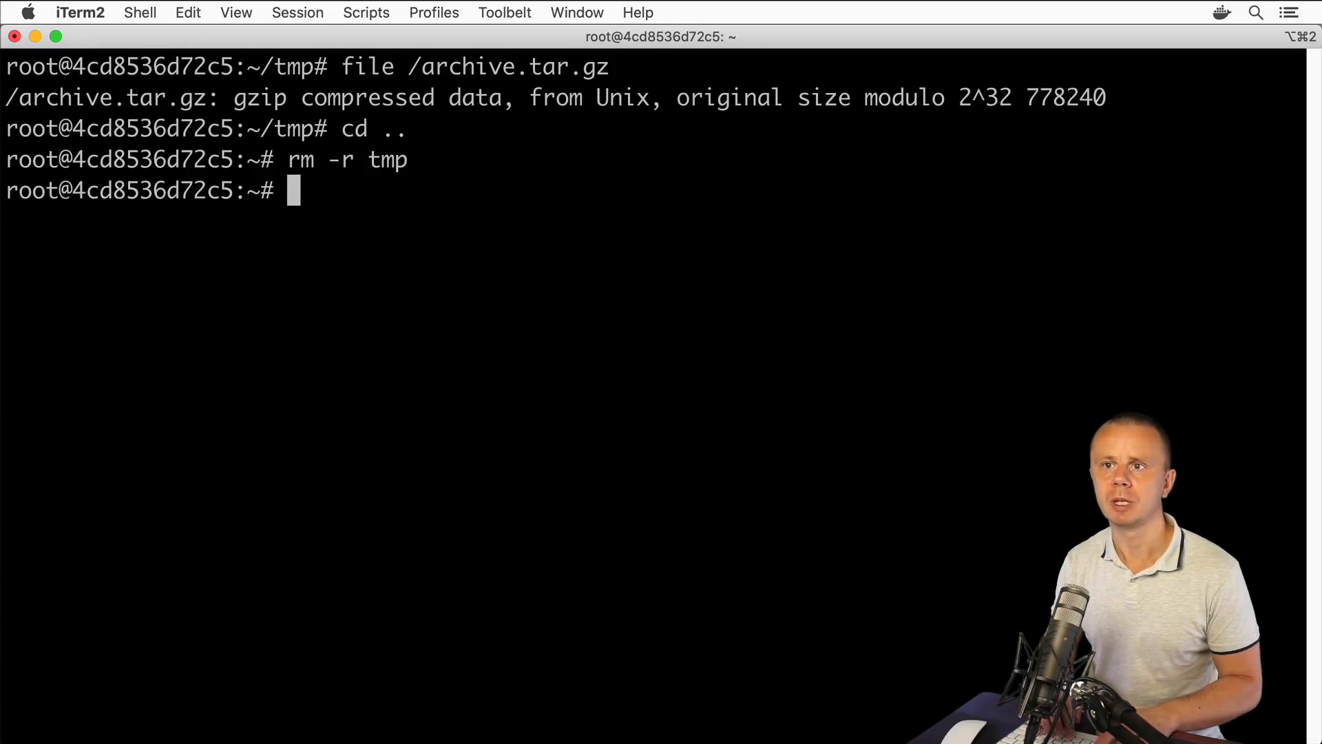
type("rm /archive.tar.gz")
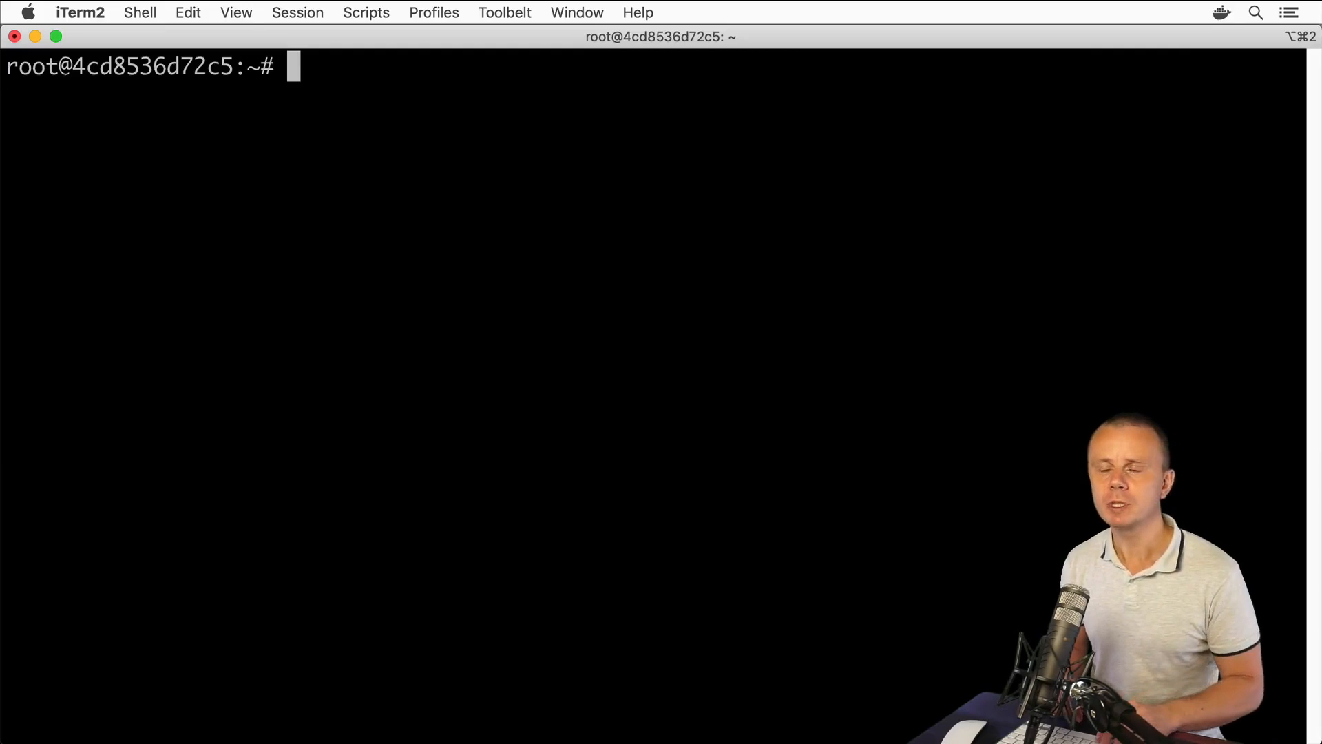
type("ls -")
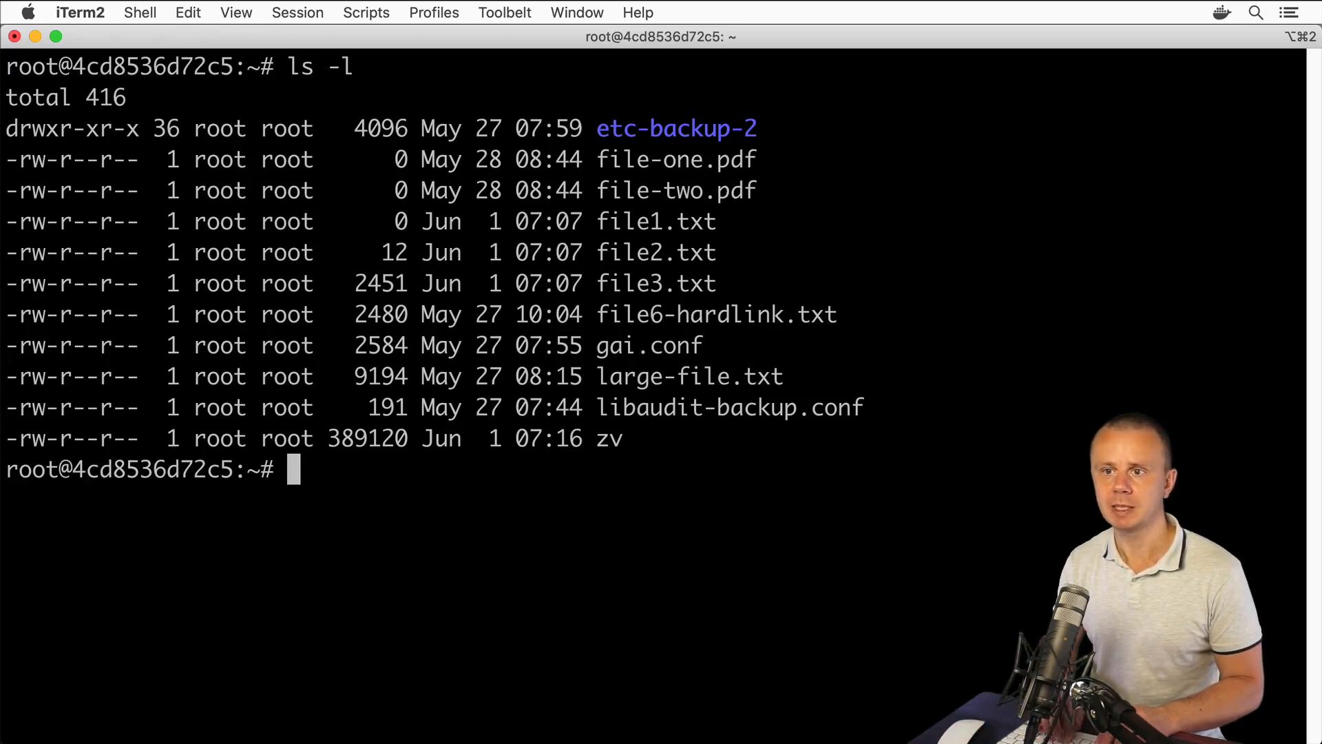
type("ls --help")
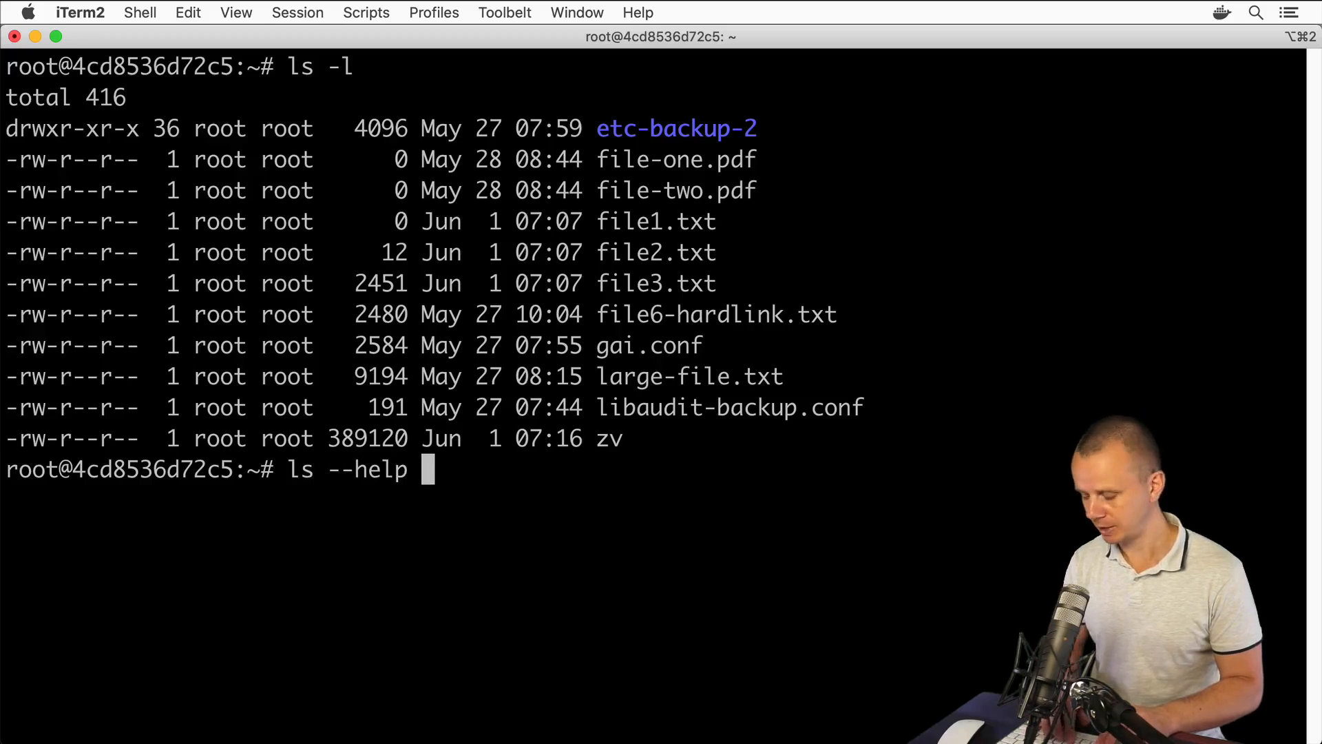
type("| grep")
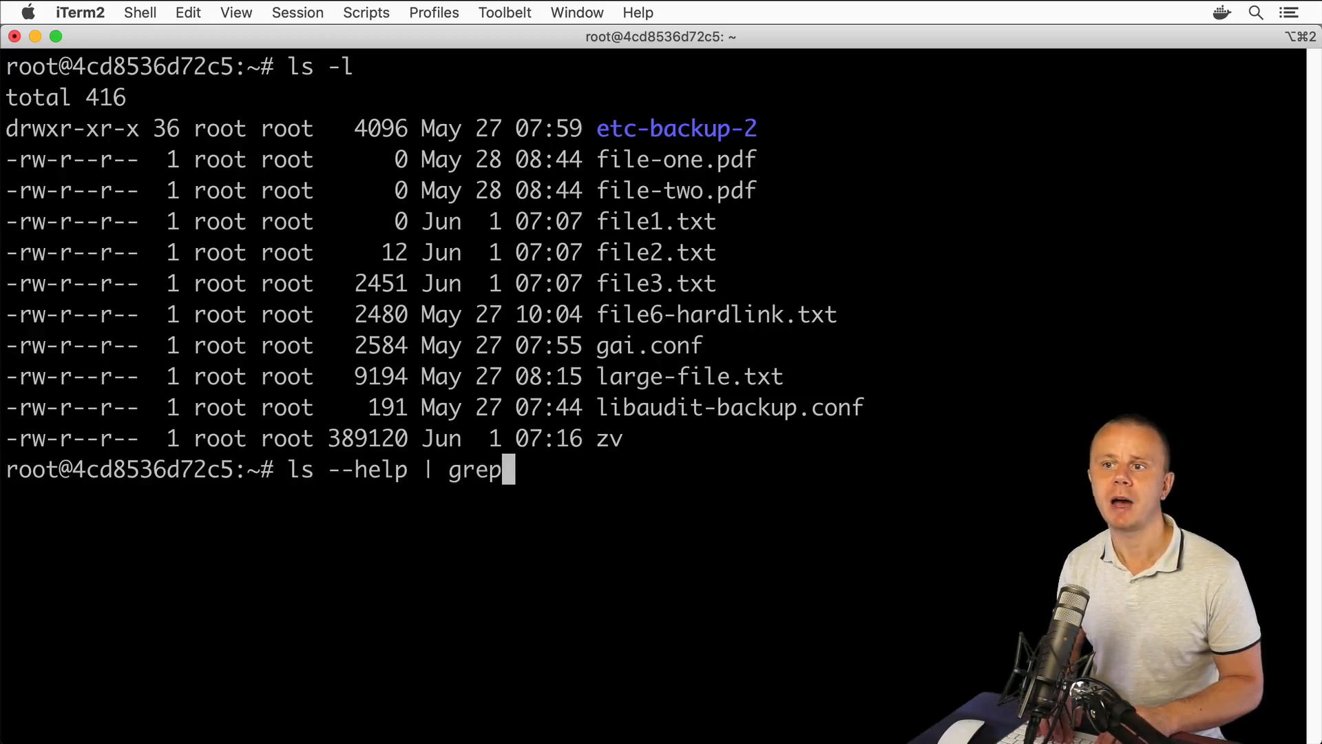
type("sort")
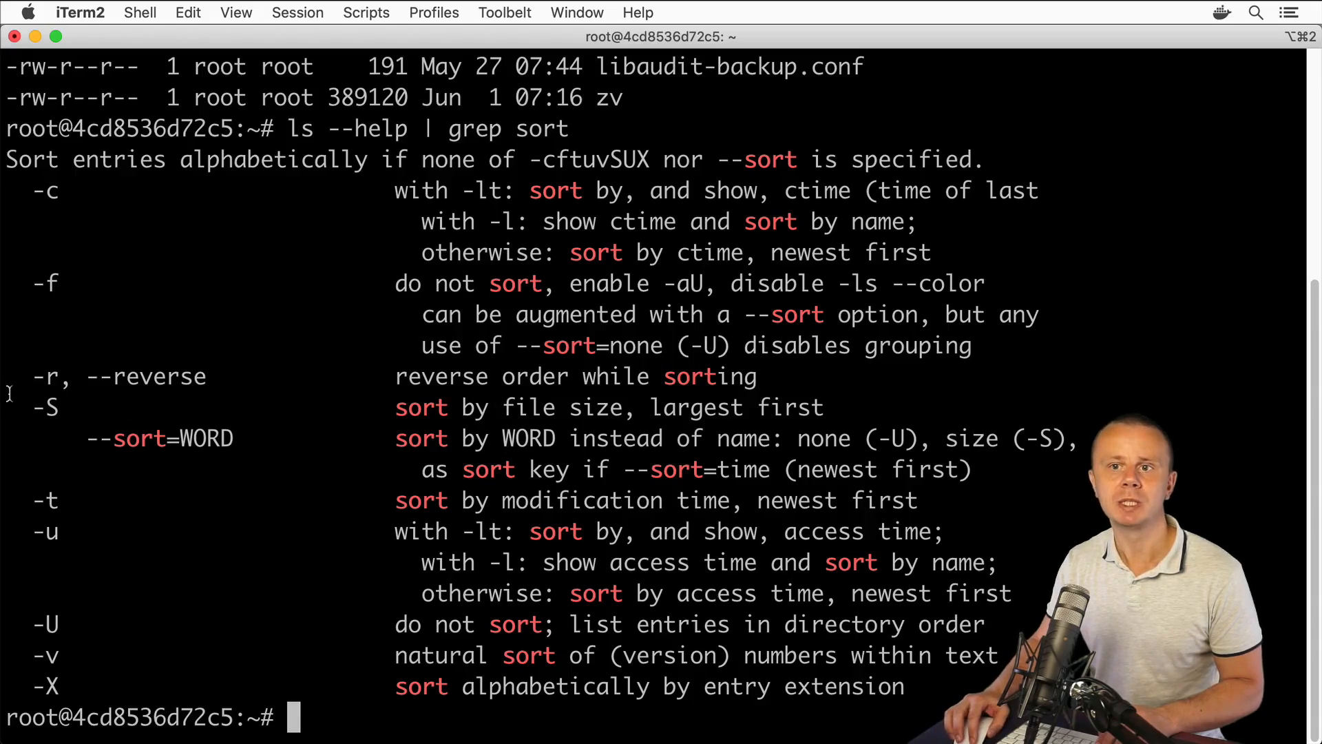
double_click(44, 407)
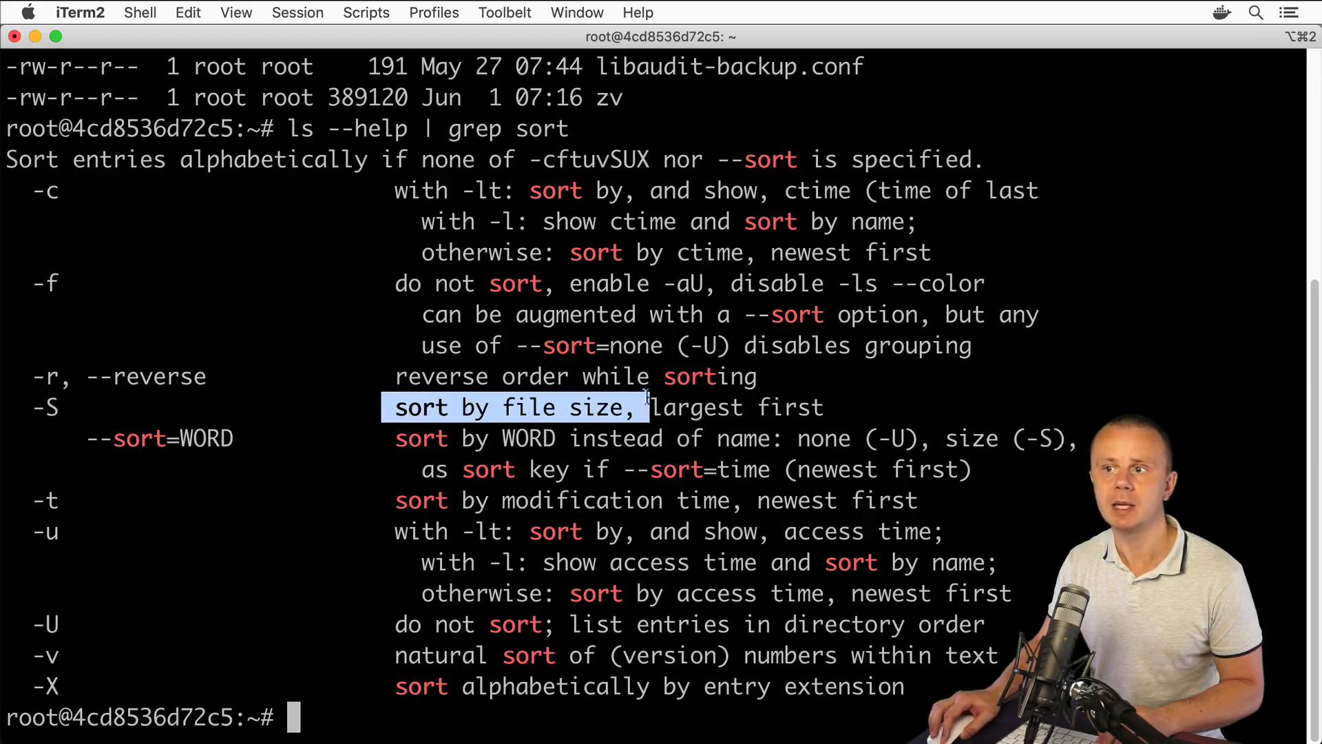
left_click_drag(646, 407, 822, 407)
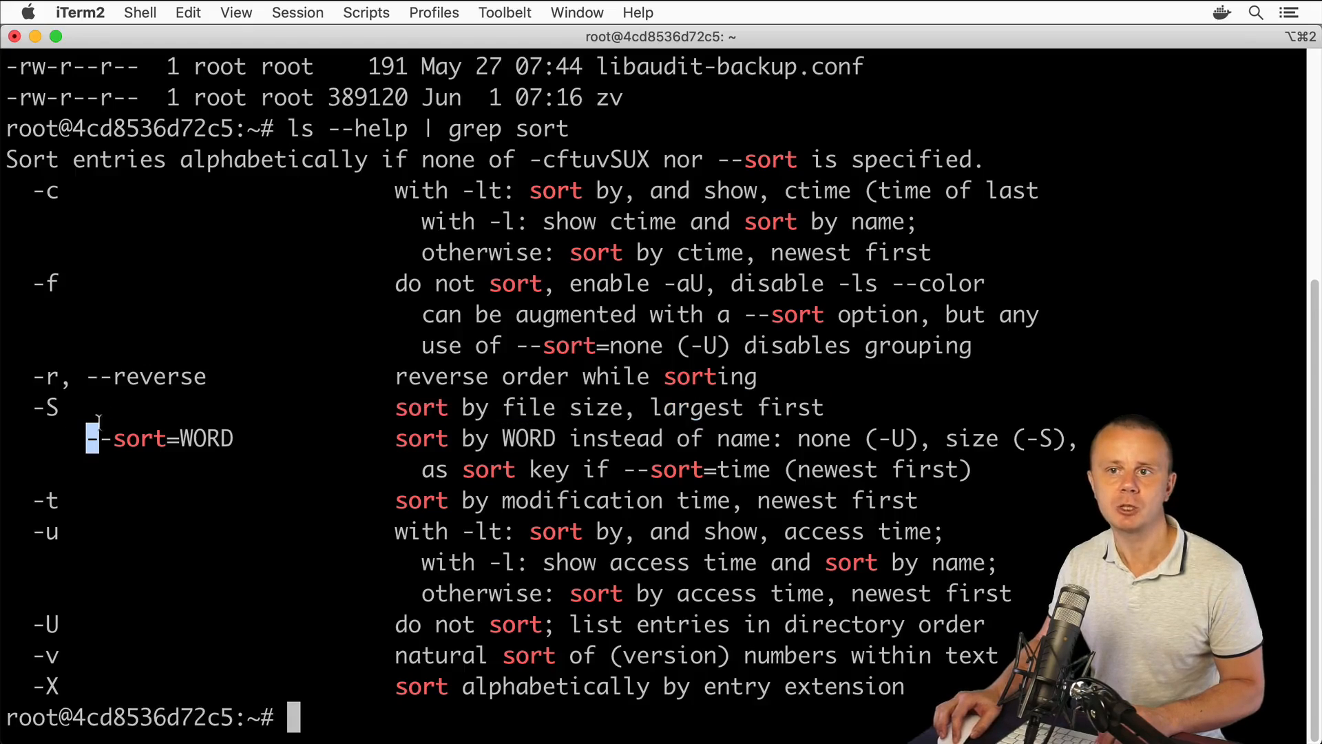
double_click(136, 438)
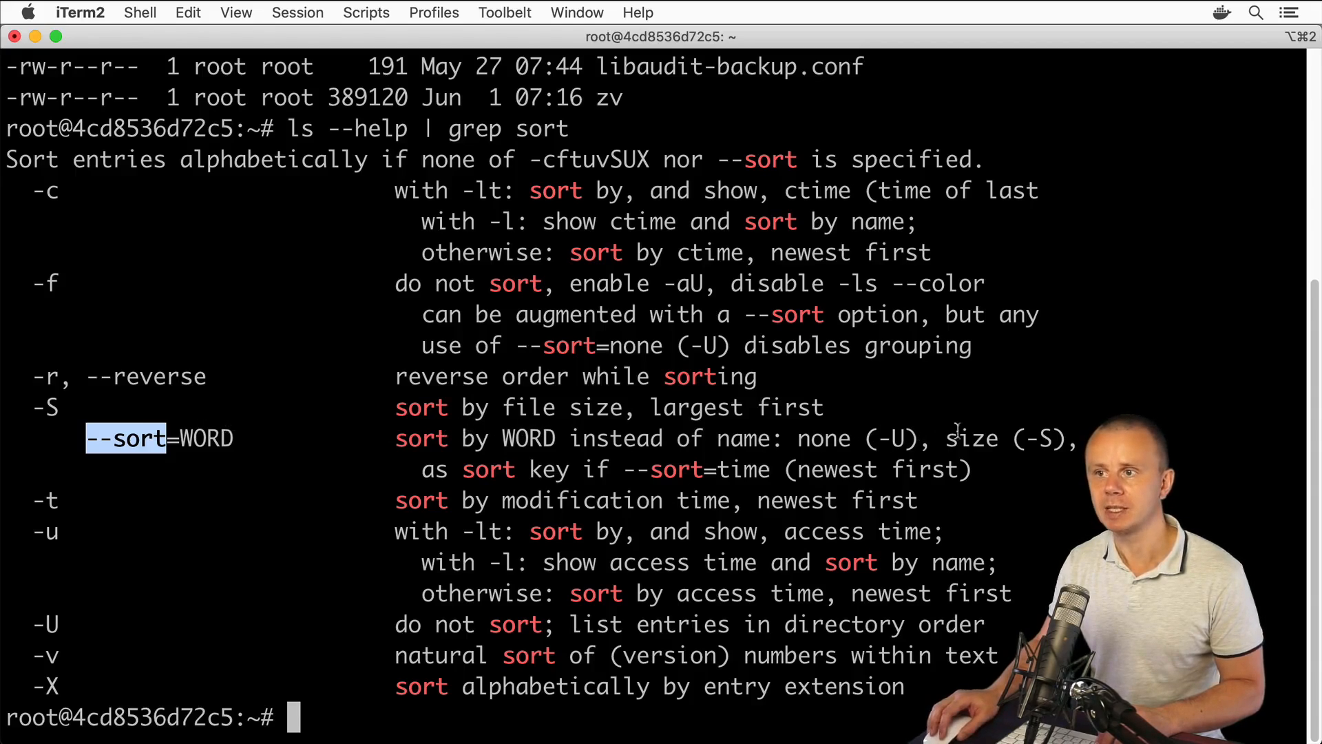
double_click(823, 438)
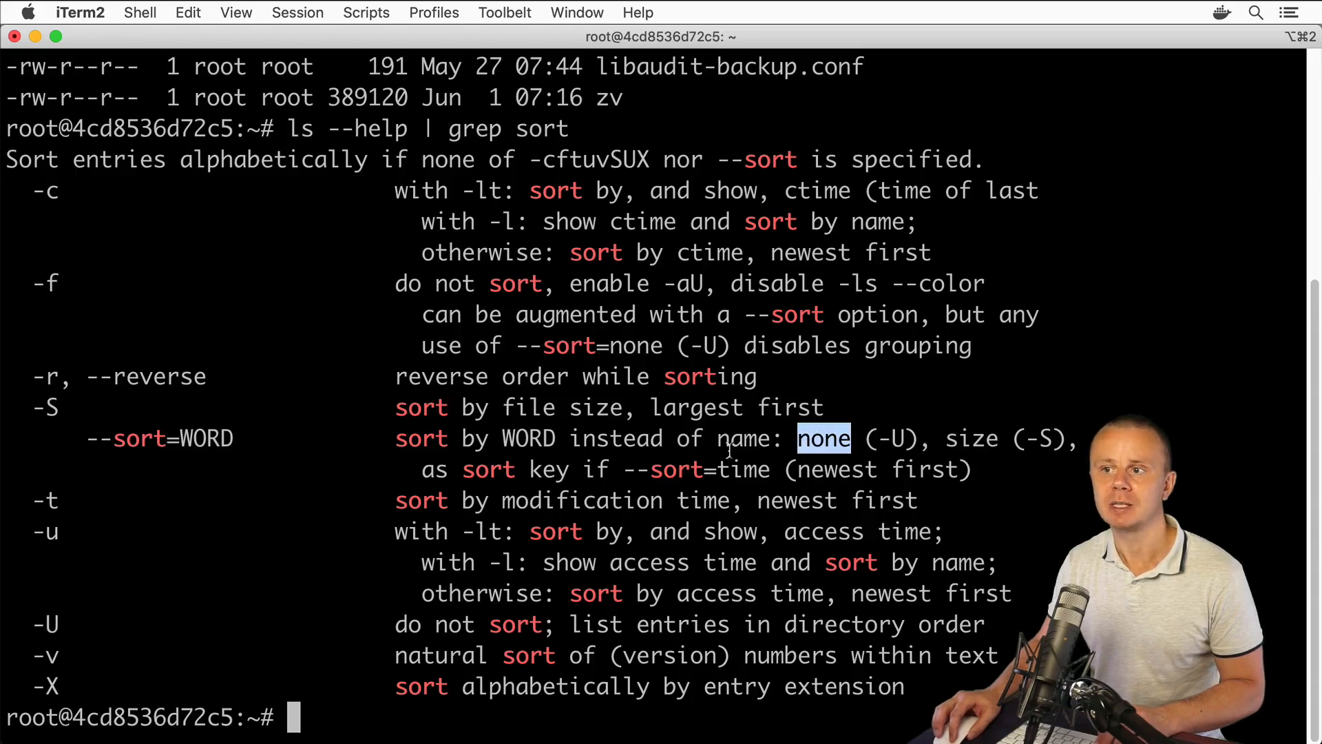
double_click(743, 470)
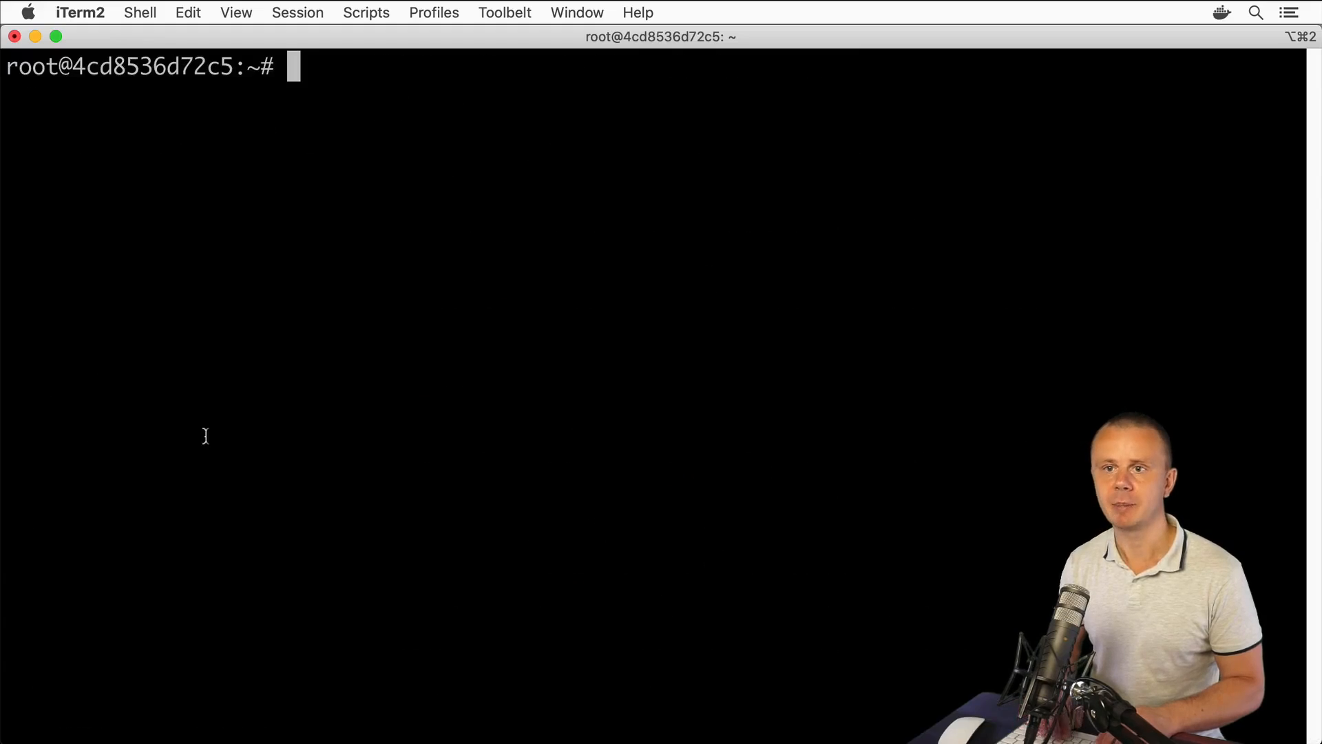
List home directory files largest first with ls -lS and select the listing
type("ls -")
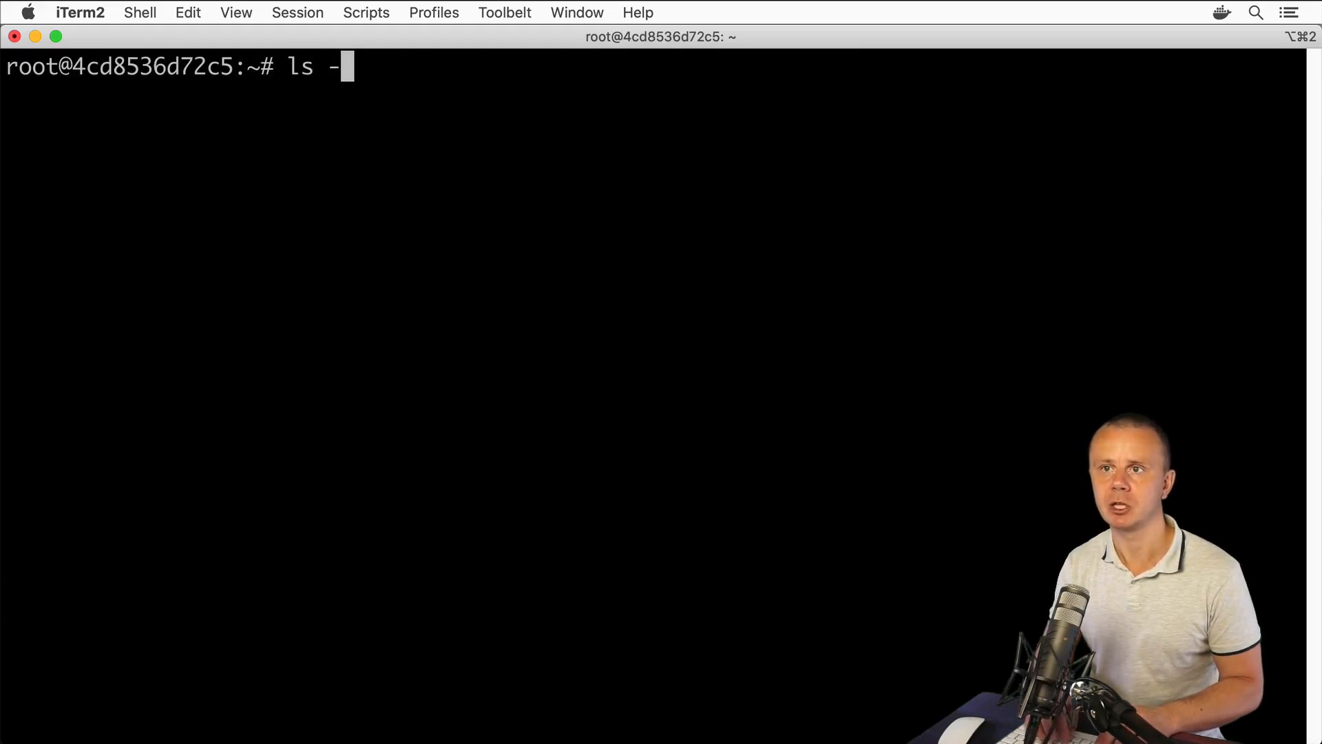
type("lS")
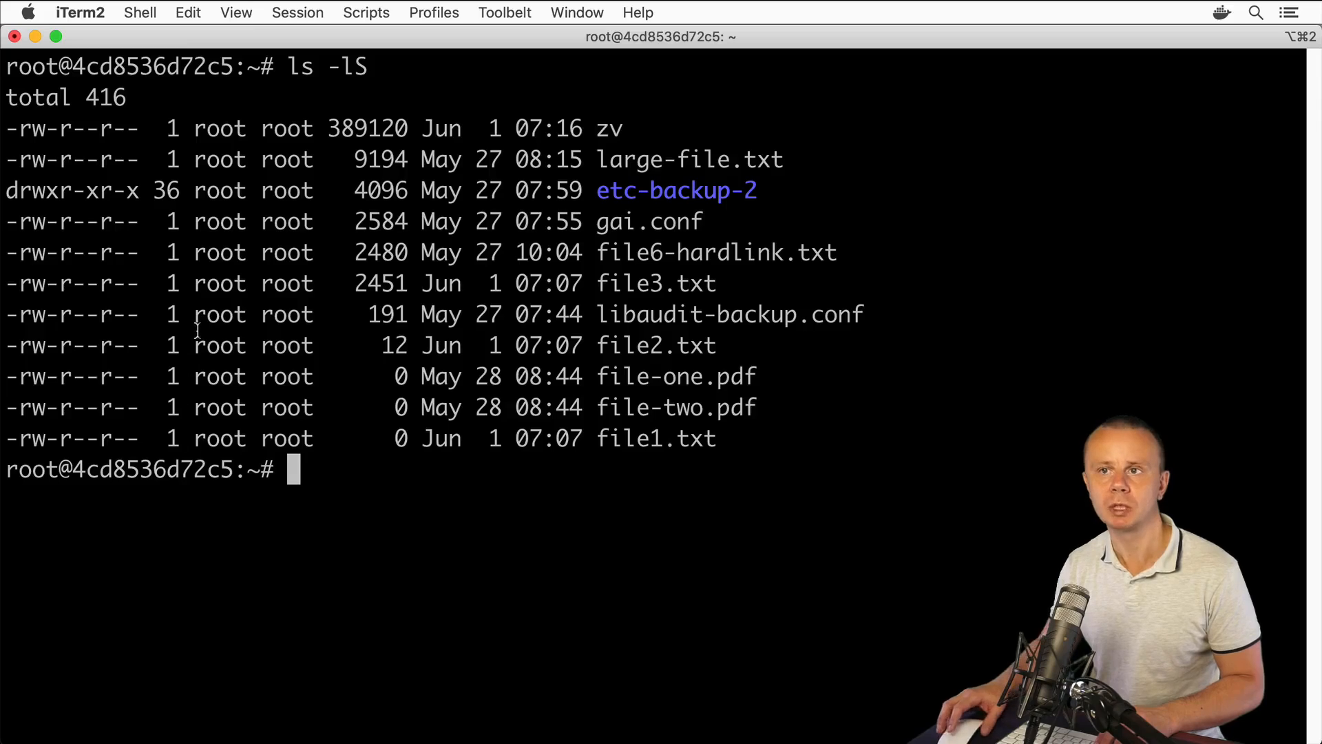
left_click_drag(329, 128, 421, 287)
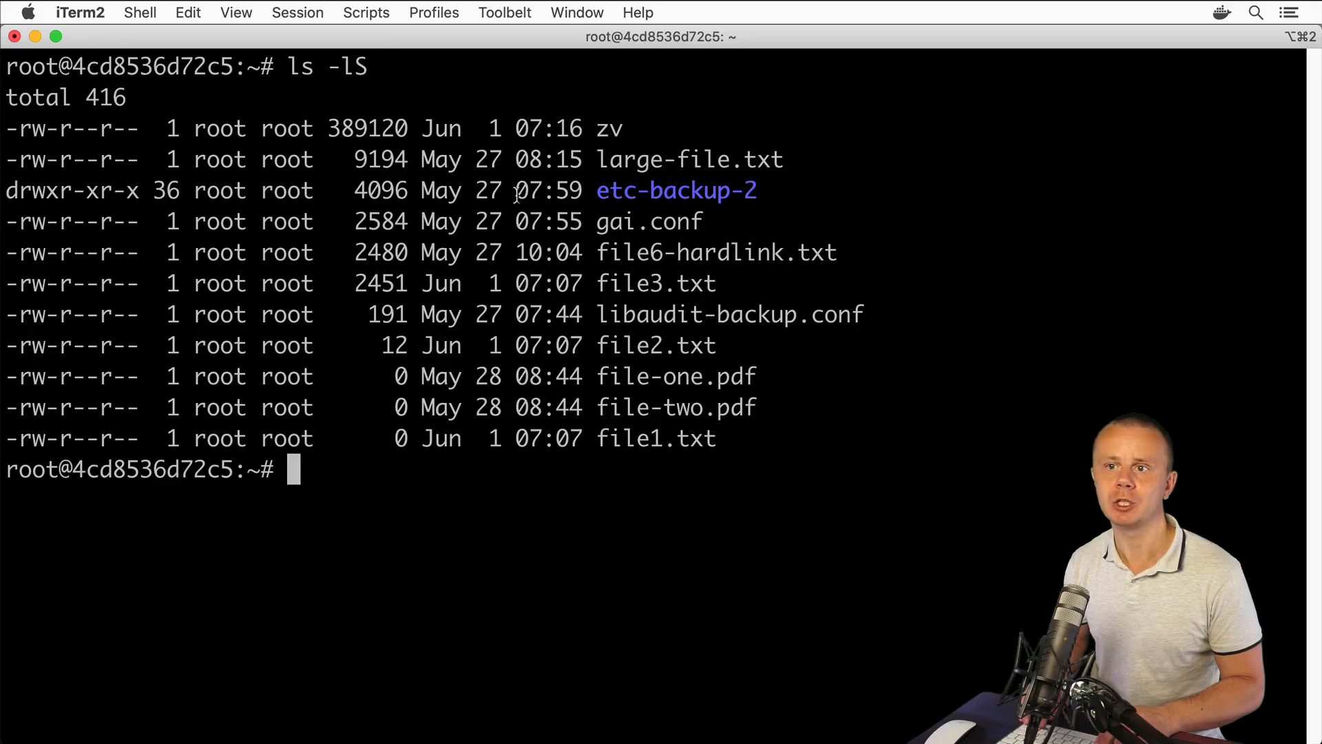
Show human-readable sizes with ls -lSh, then reverse to smallest first with ls -lShr
type("ls -lSh")
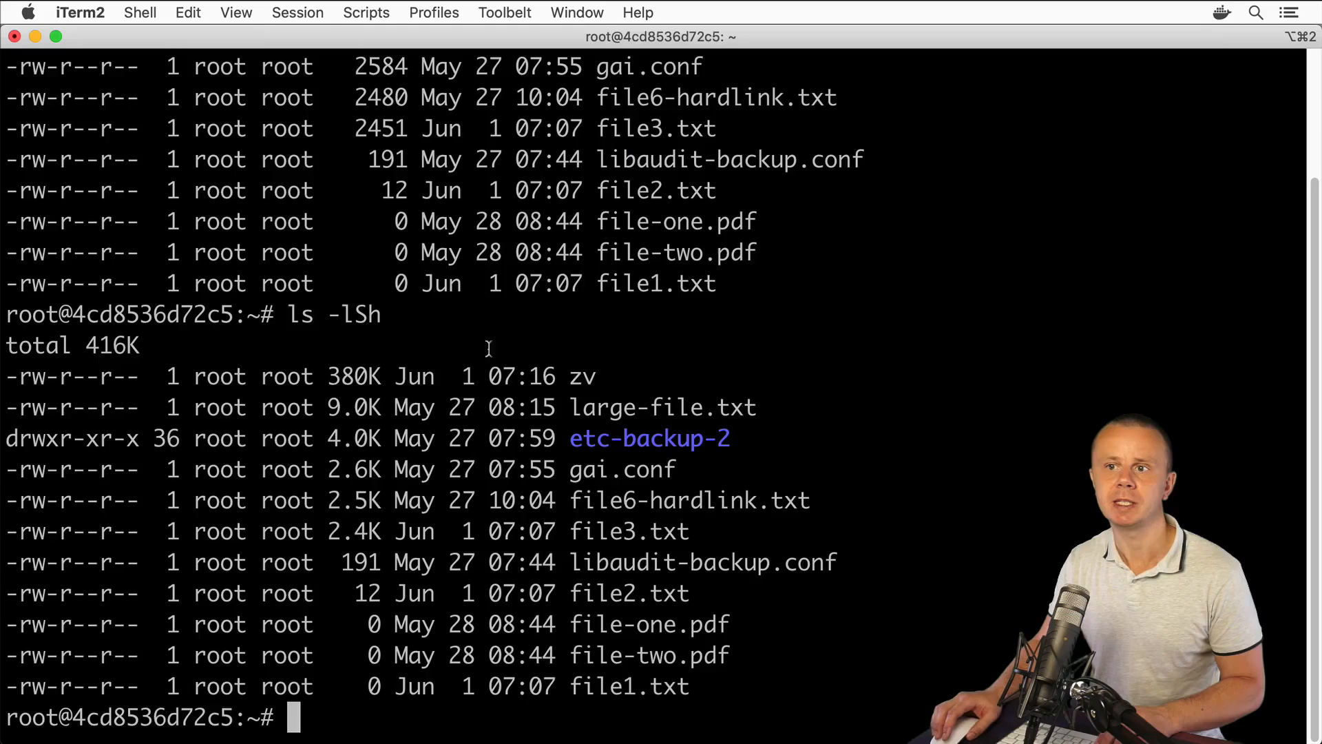
double_click(361, 376)
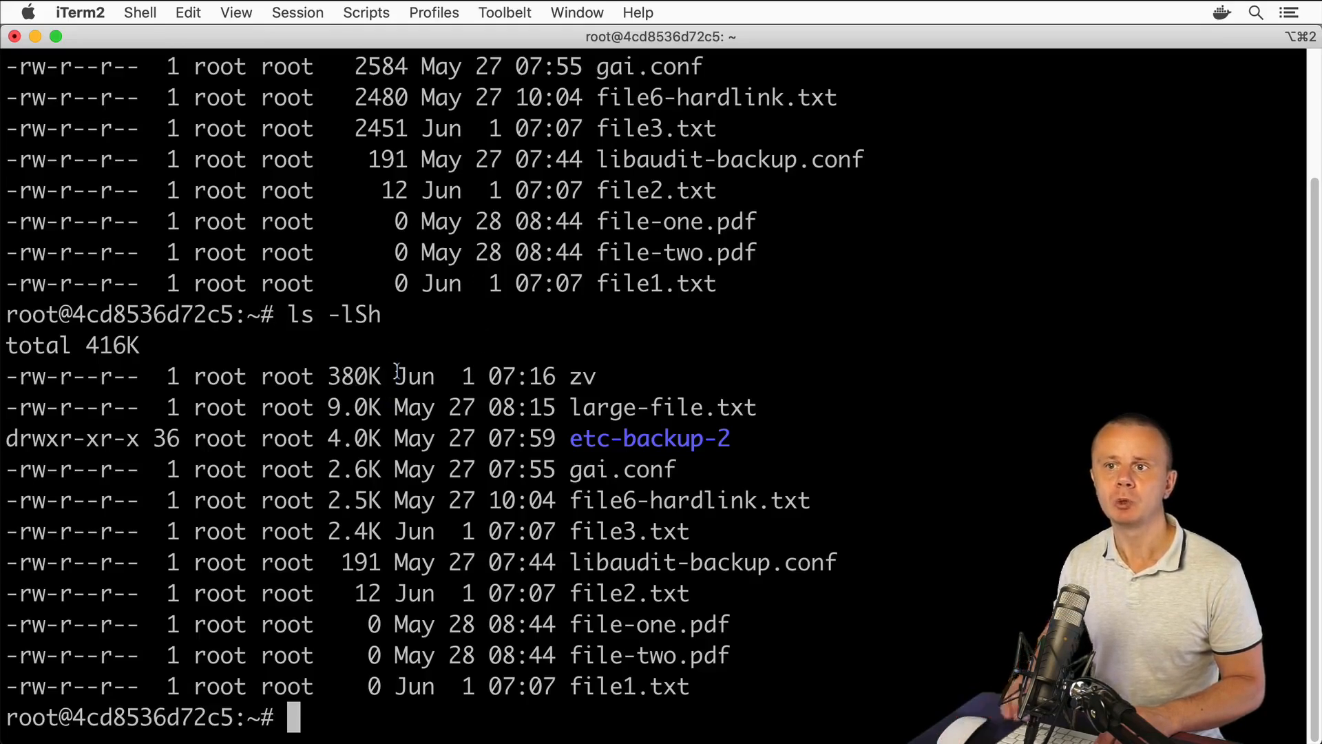
type("ls -lShr")
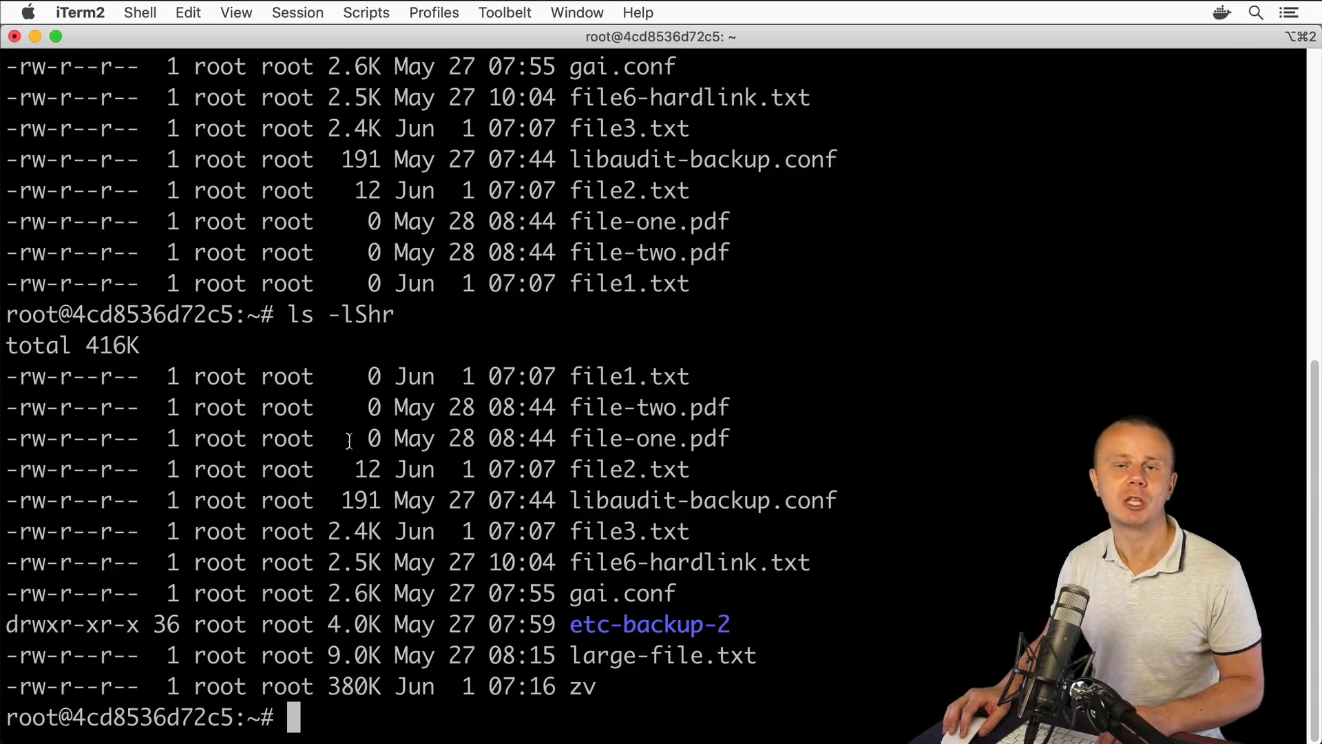
Check the valid --sort arguments, then list largest files first with ls -l --sort=size
type("ls")
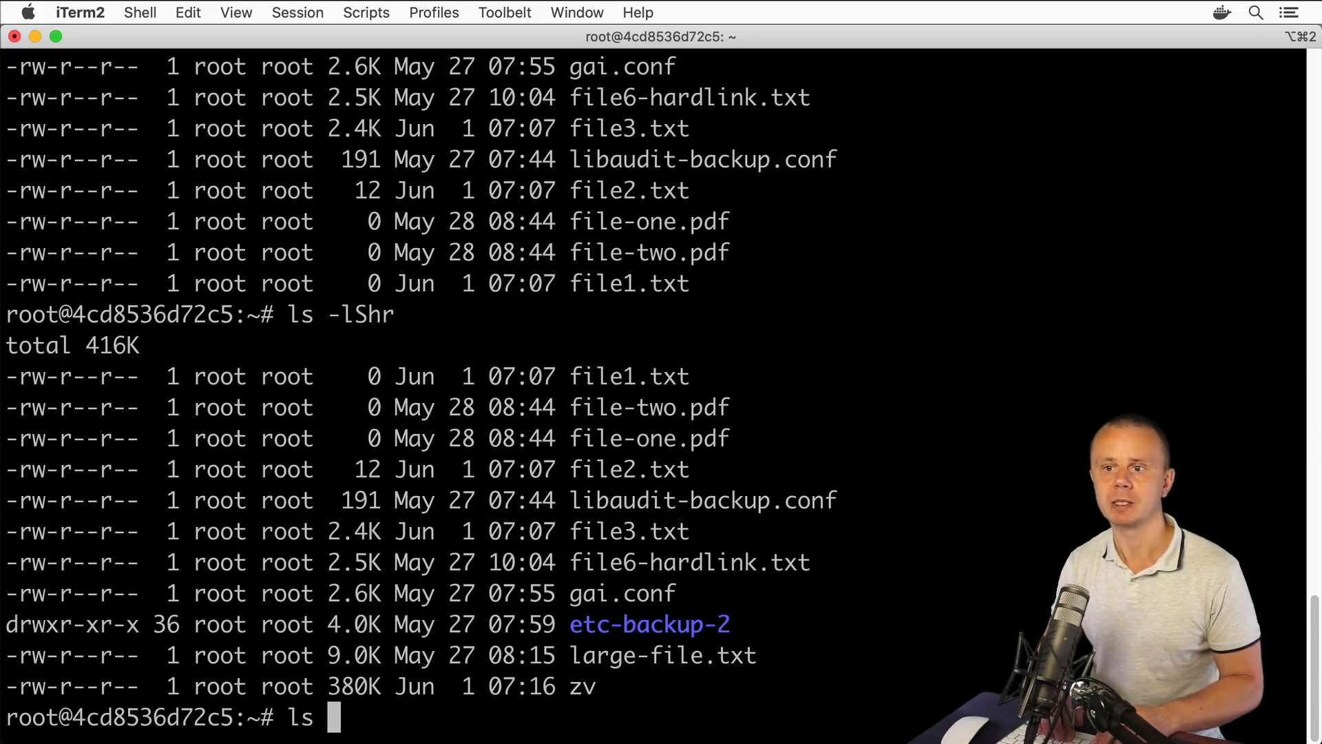
type("-l --")
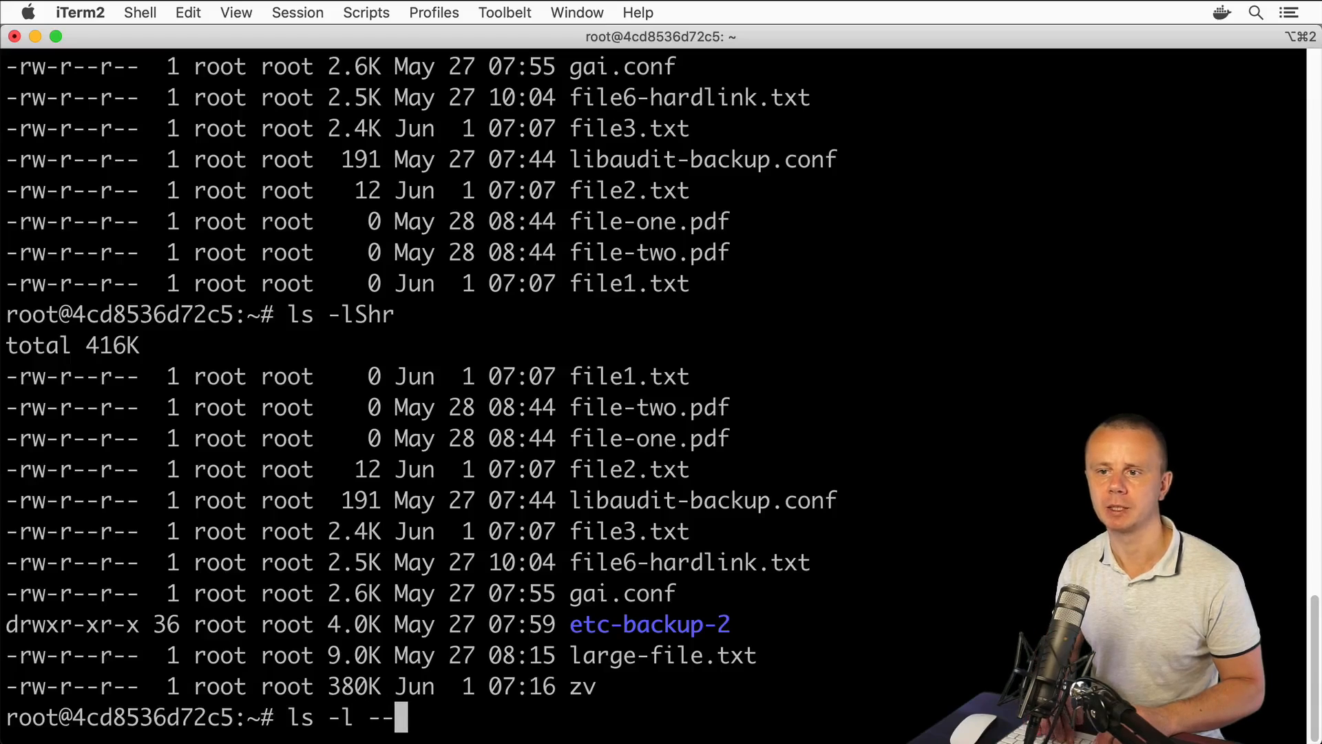
type("sort")
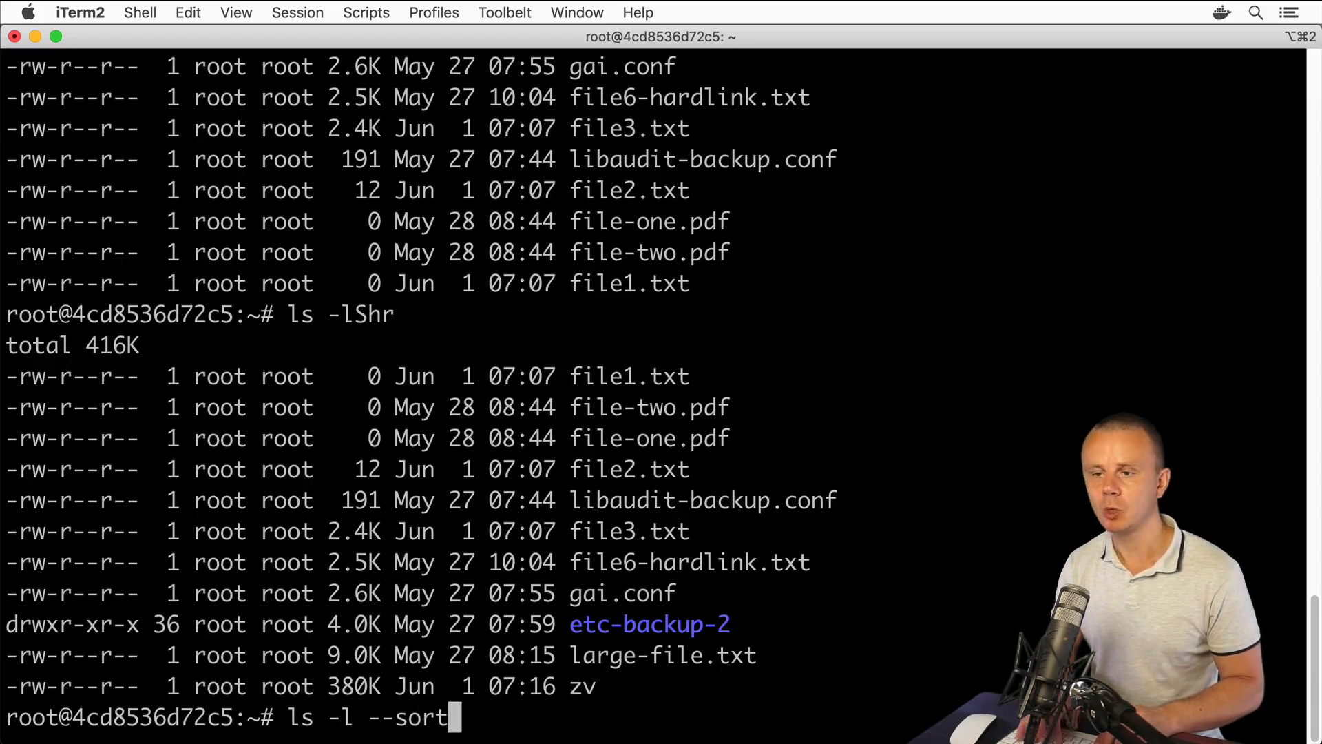
type("=")
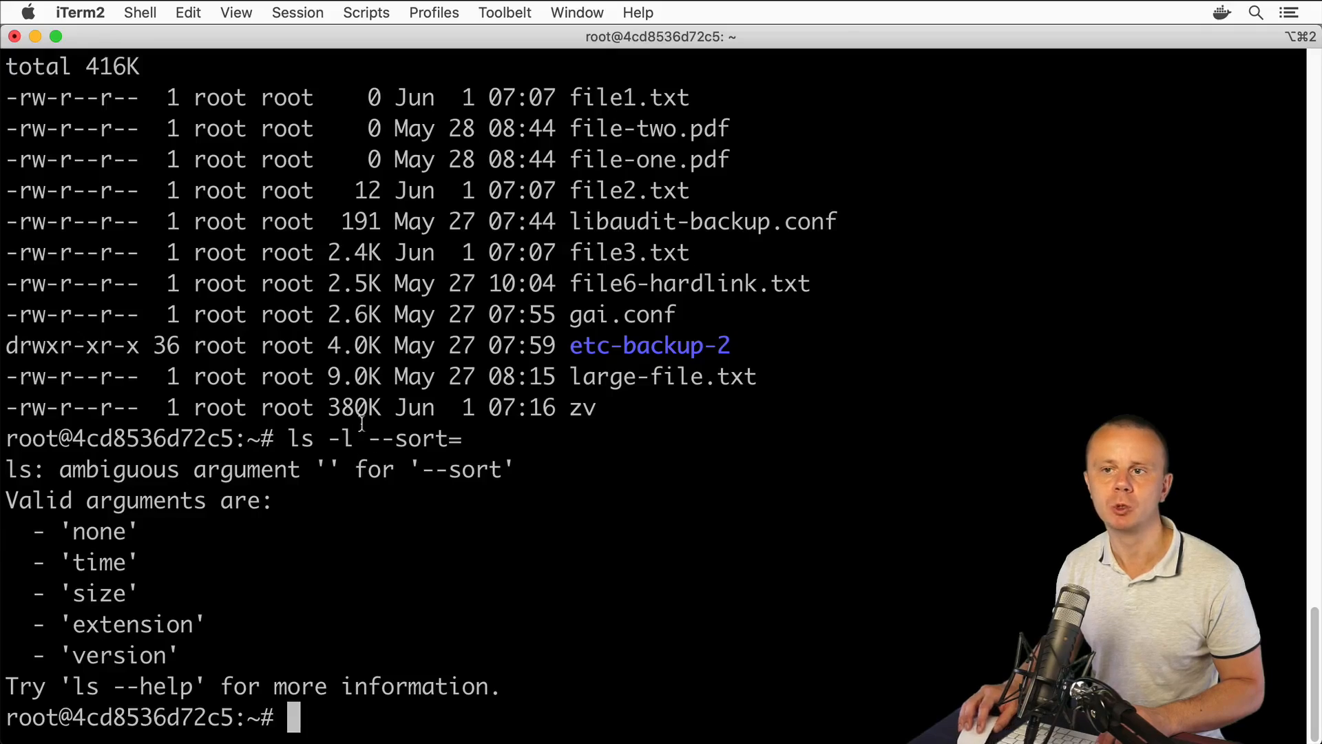
double_click(407, 439)
type("ls -l --sort=")
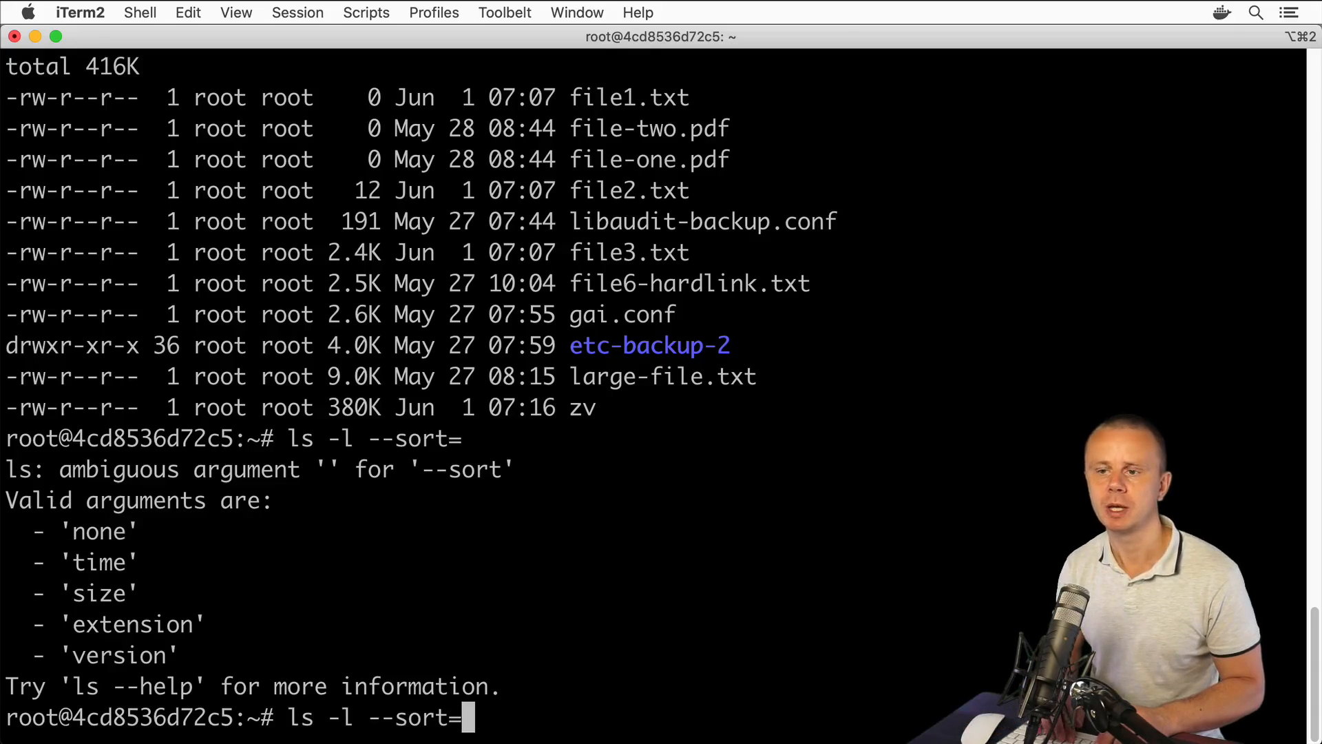
type("size")
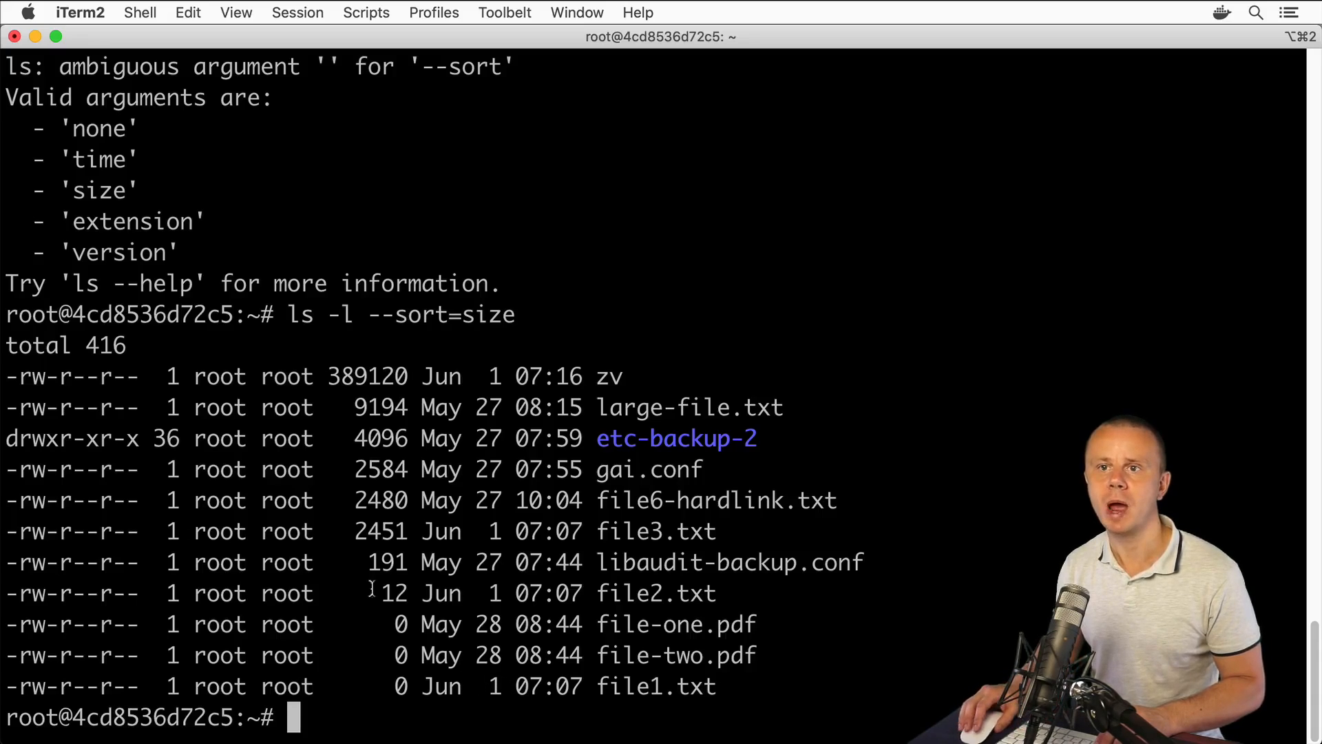
type("ls -l --sort=size")
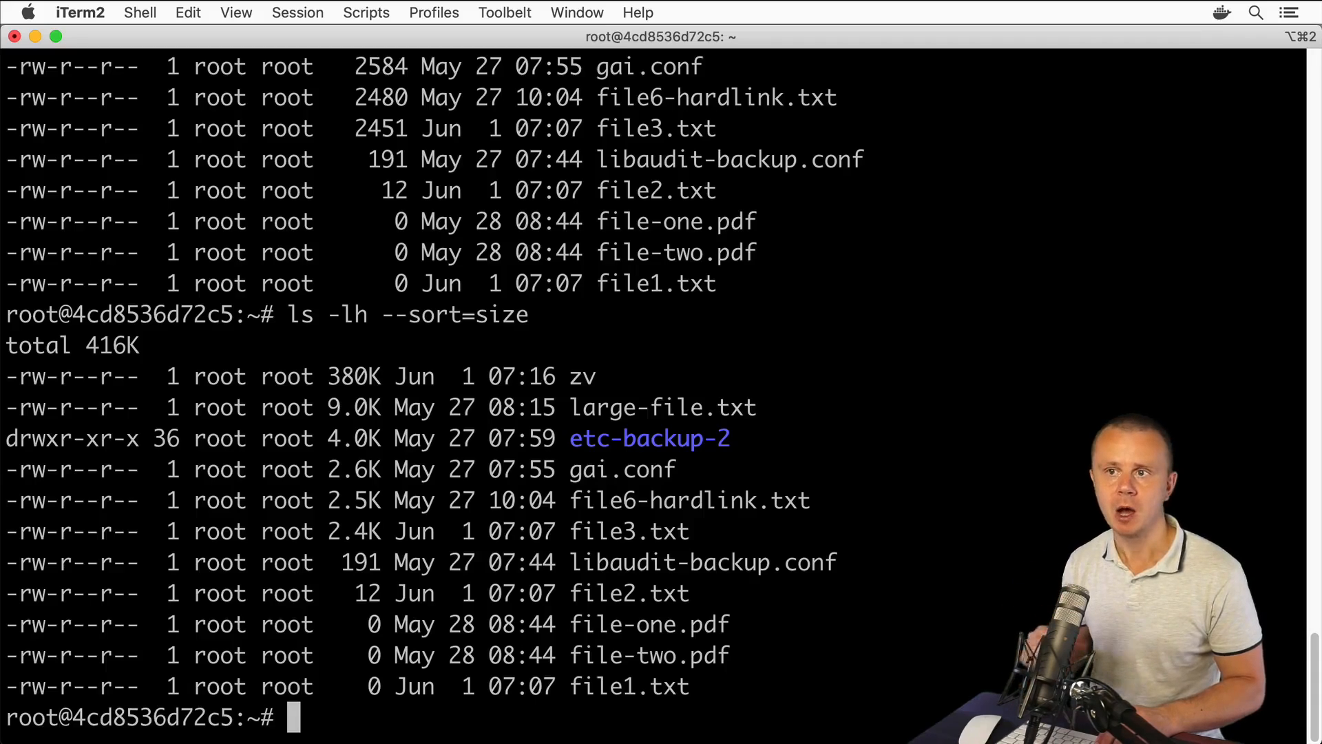
List files by modification time with ls -lh --sort=time, then clear the screen with Cmd+K
type("ls -lh --sort=")
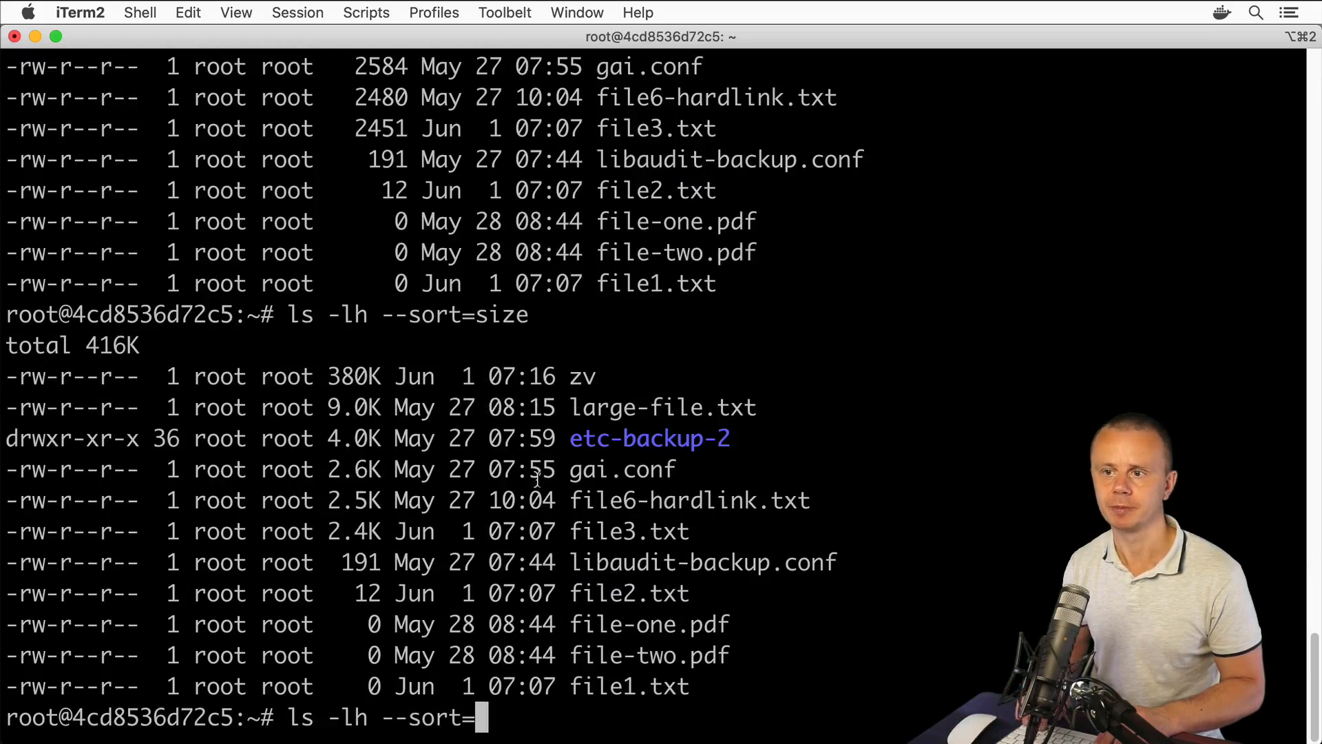
type("time")
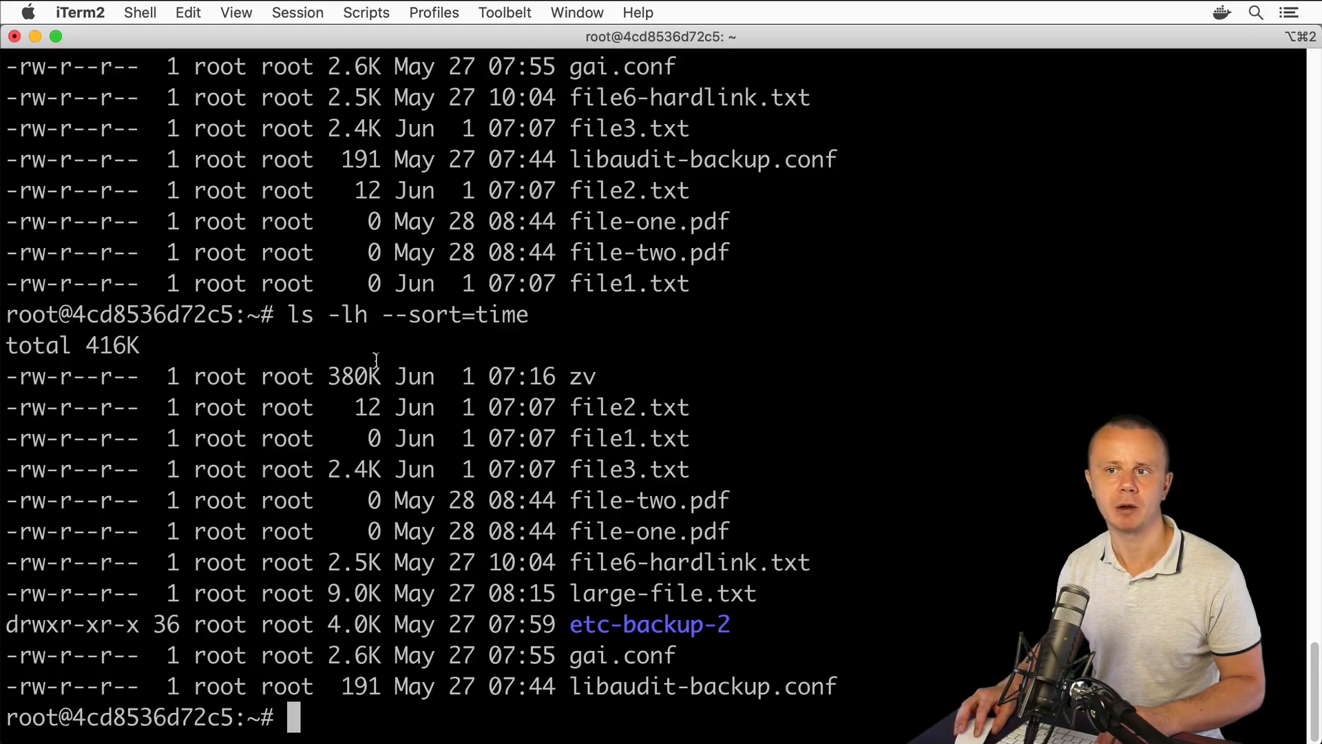
double_click(414, 376)
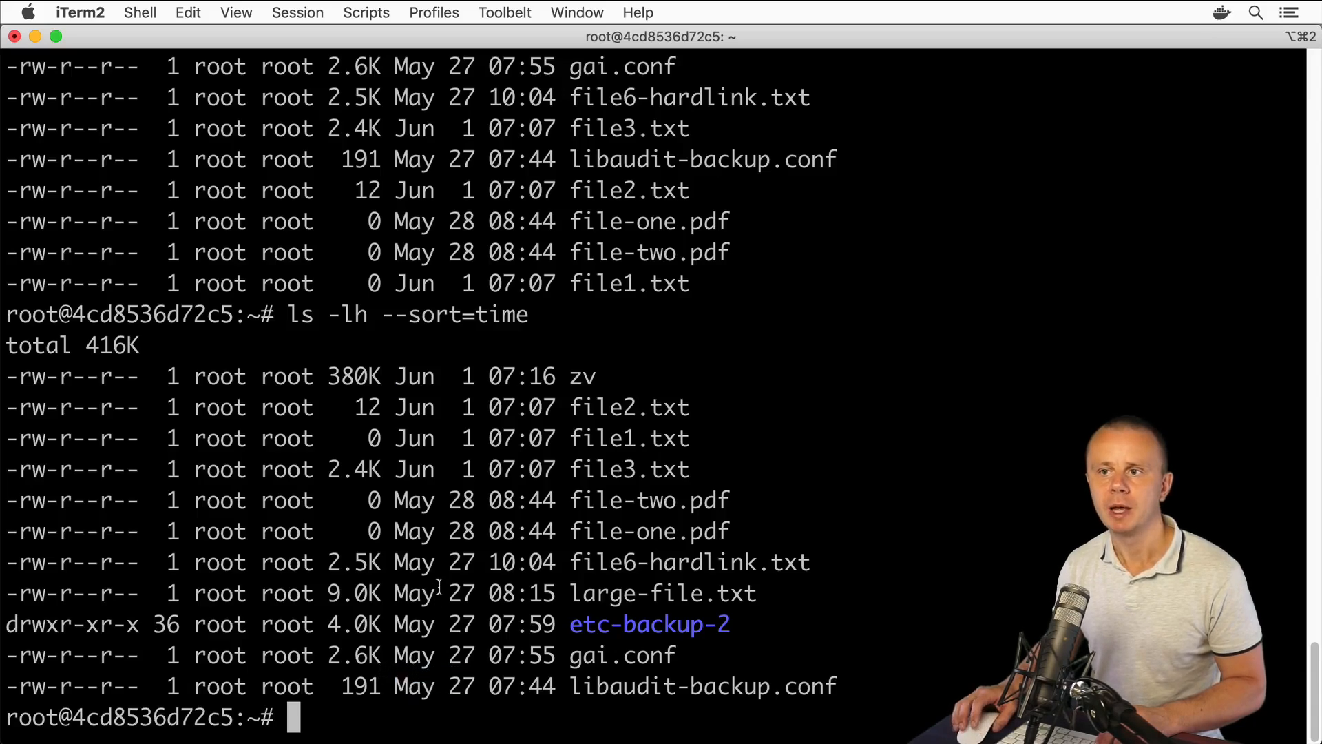
type("ls -lh --sort=time")
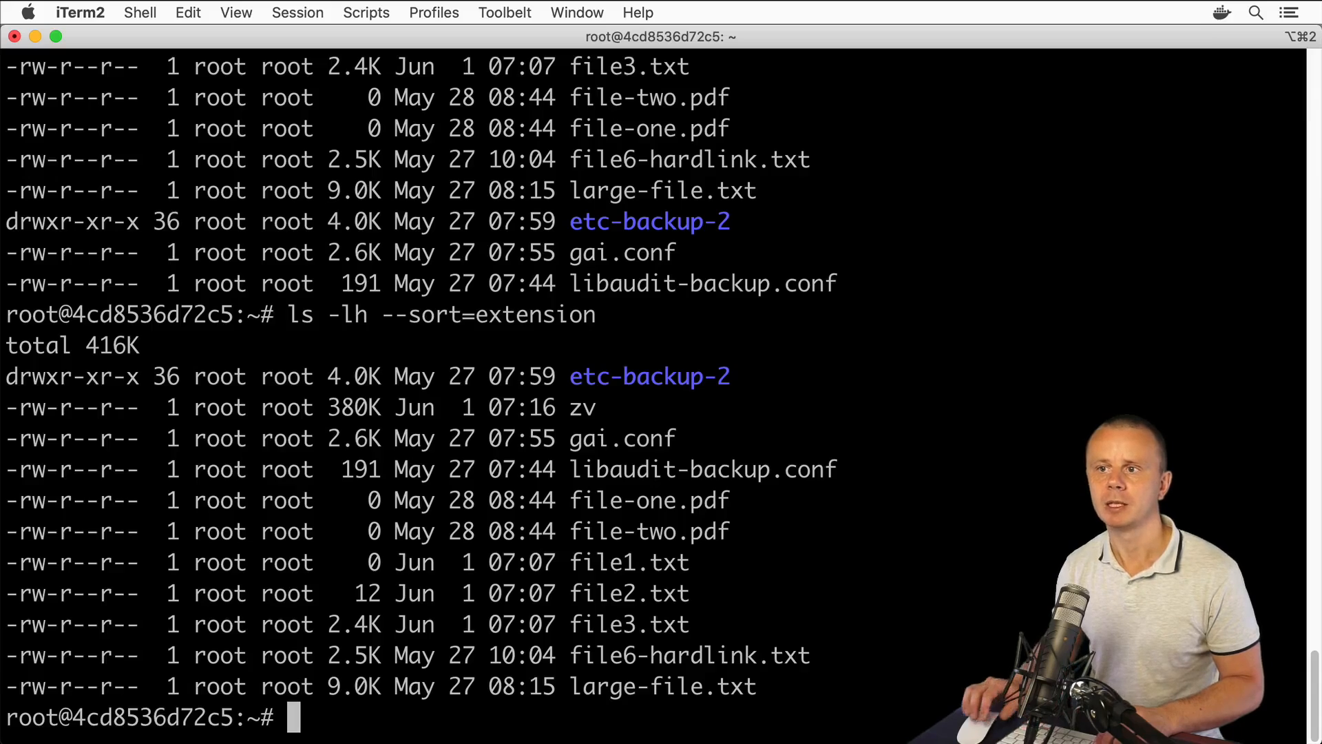
mouse_move(740, 677)
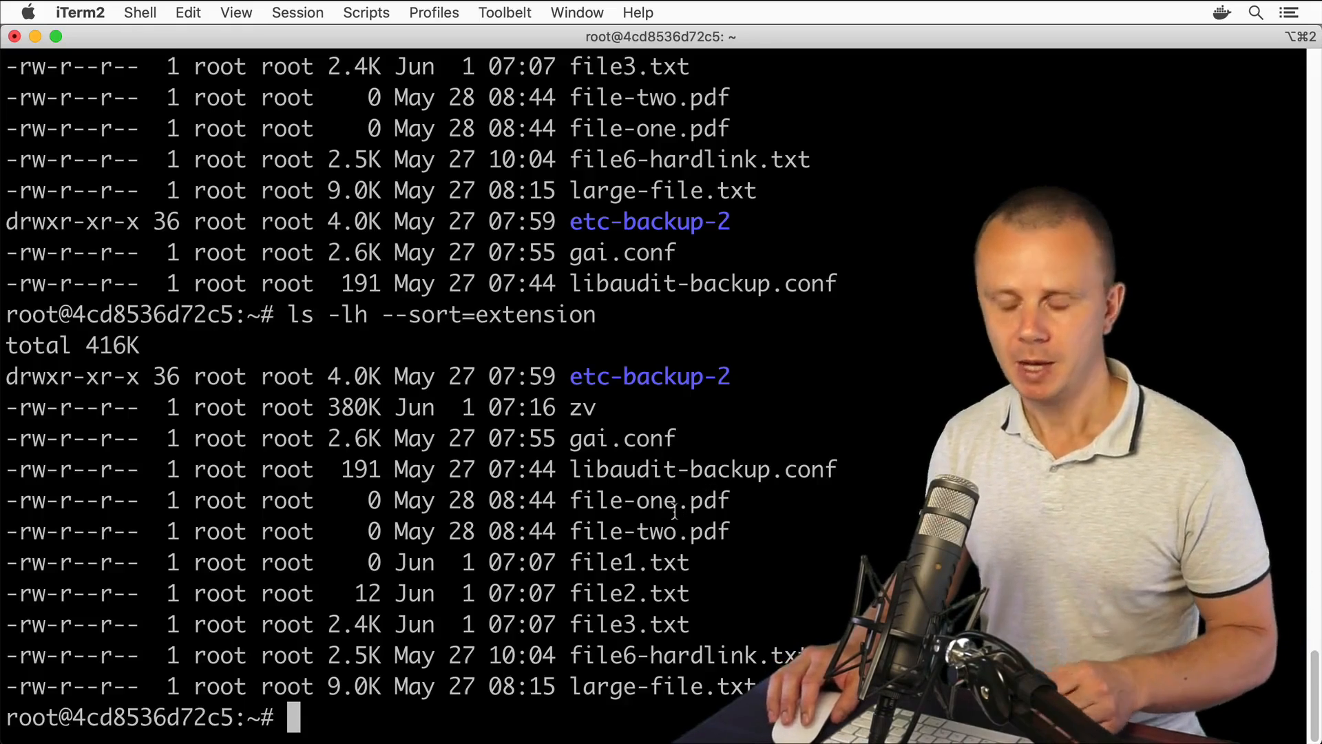
mouse_move(650, 531)
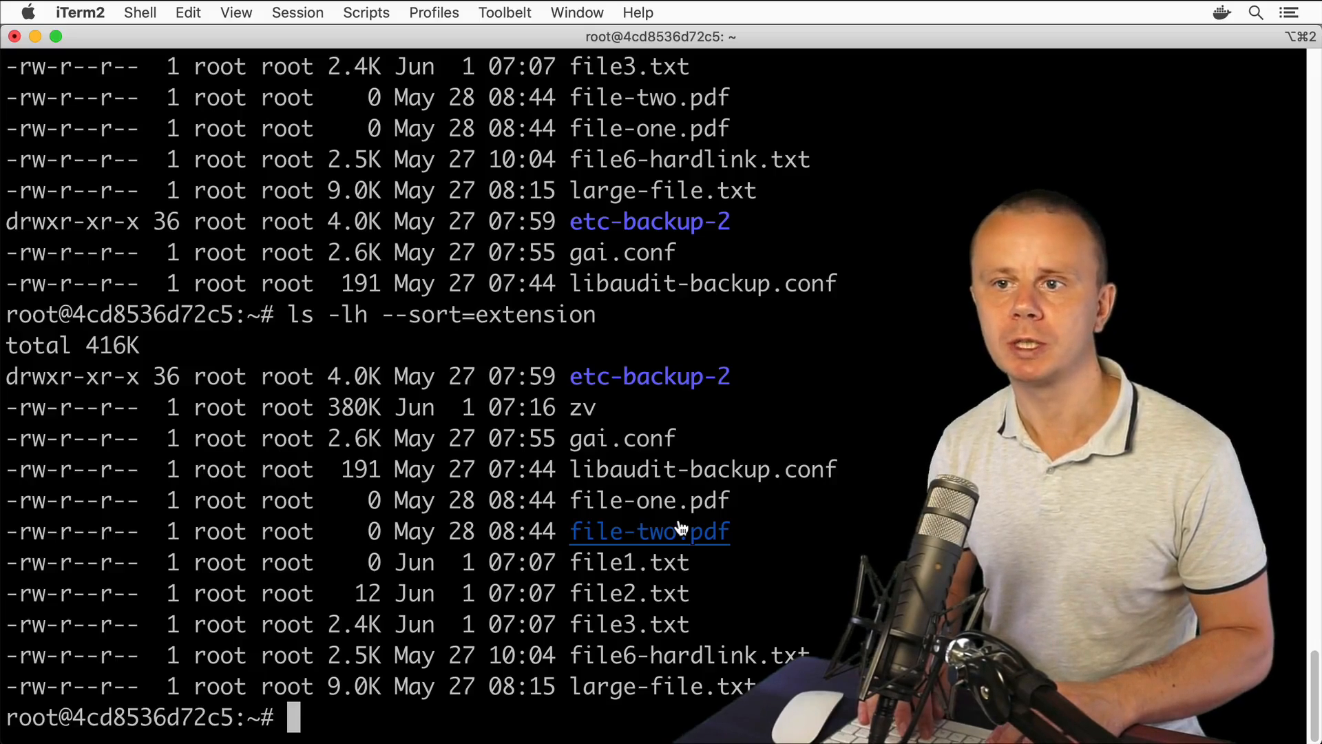
key("cmd+k")
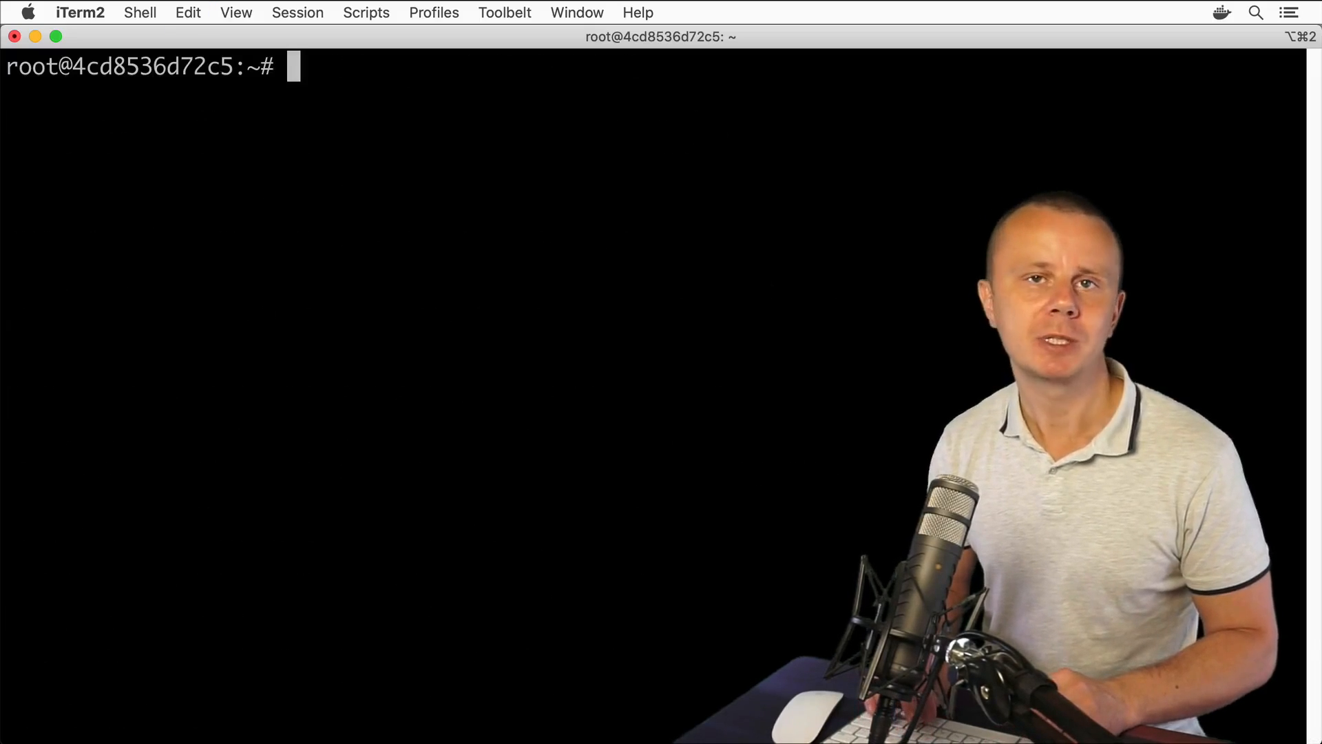